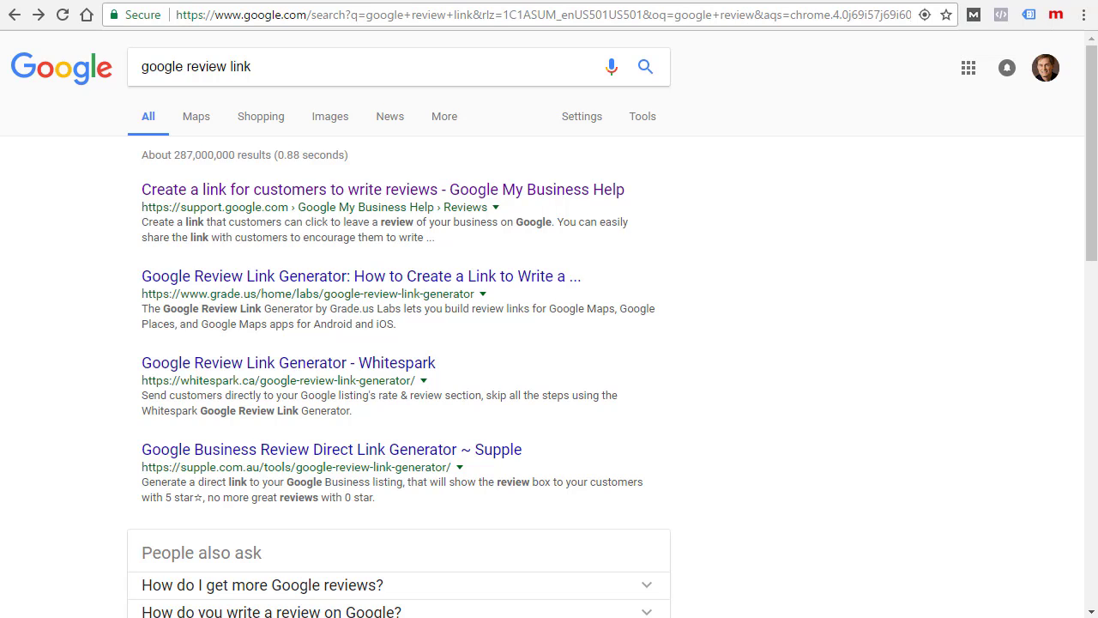
mouse_move(388, 193)
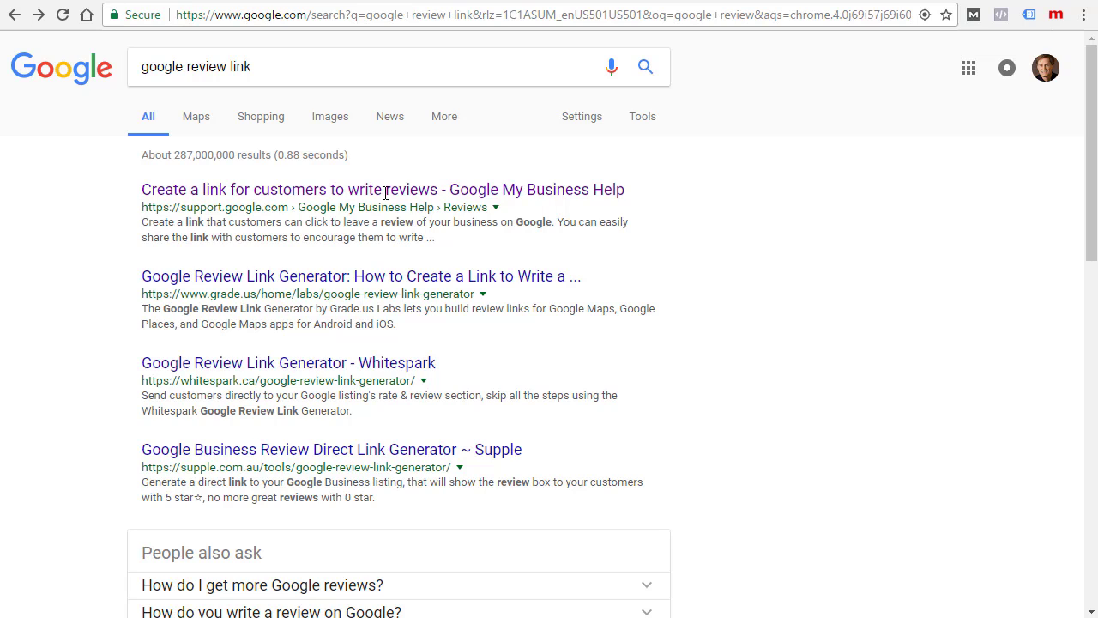
mouse_move(860, 321)
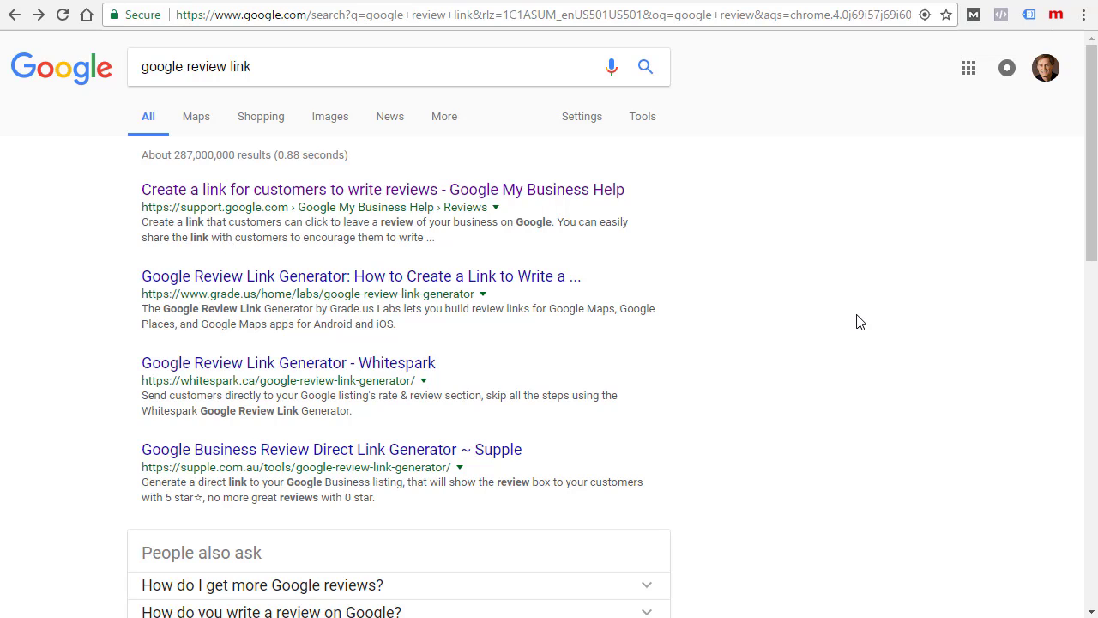
mouse_move(134, 239)
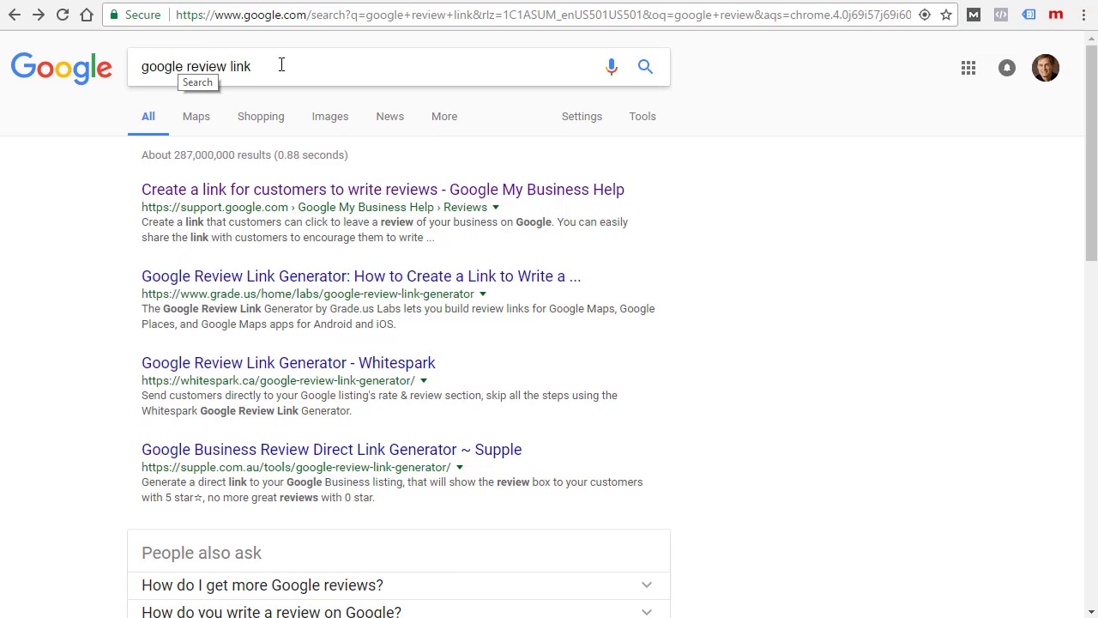
Refine the Google query to the suggested 'google review link on website'
left_click(275, 65)
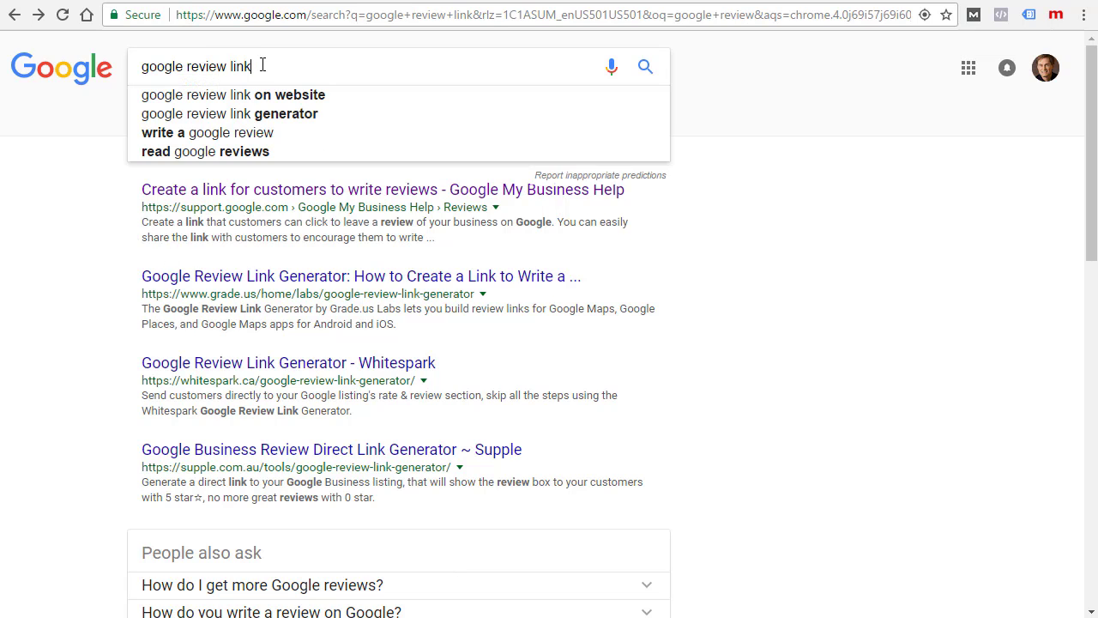
mouse_move(249, 101)
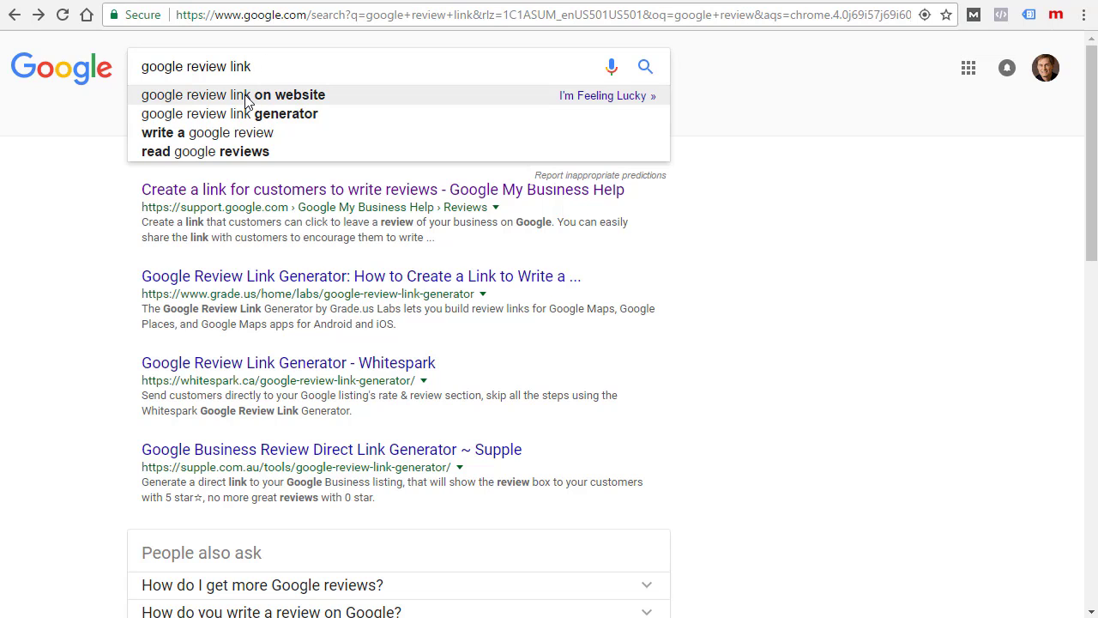
left_click(240, 95)
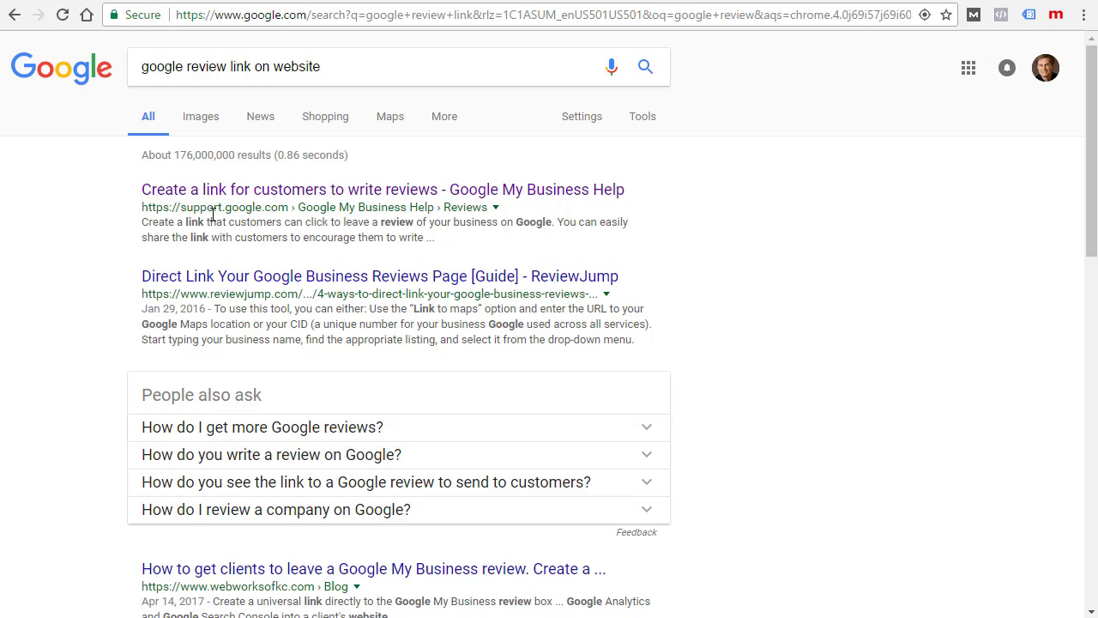
mouse_move(345, 199)
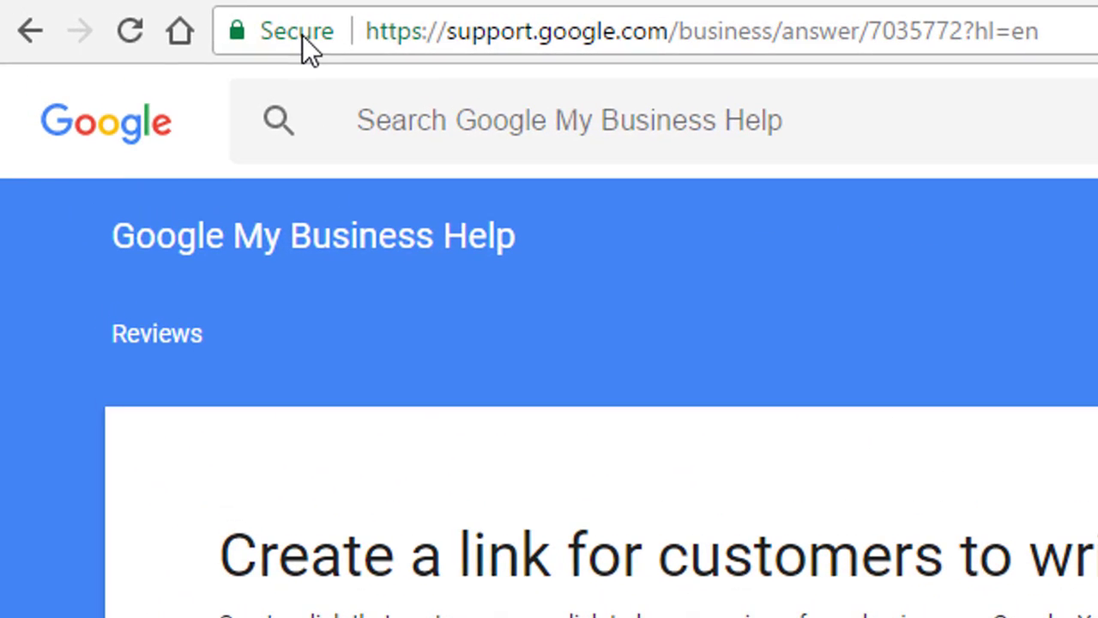
mouse_move(943, 82)
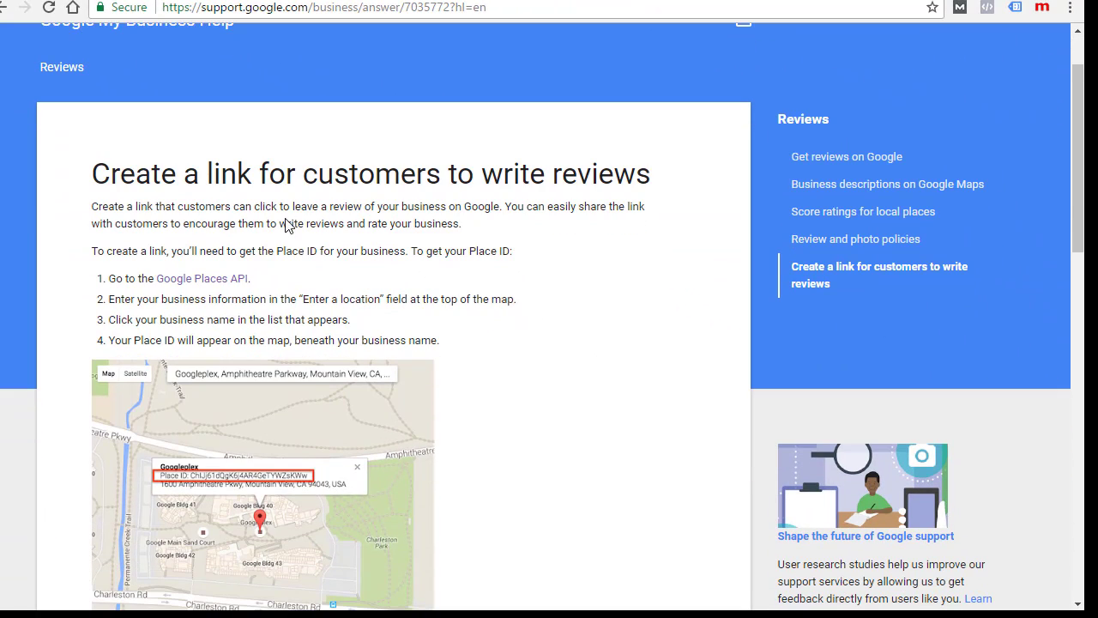
mouse_move(491, 206)
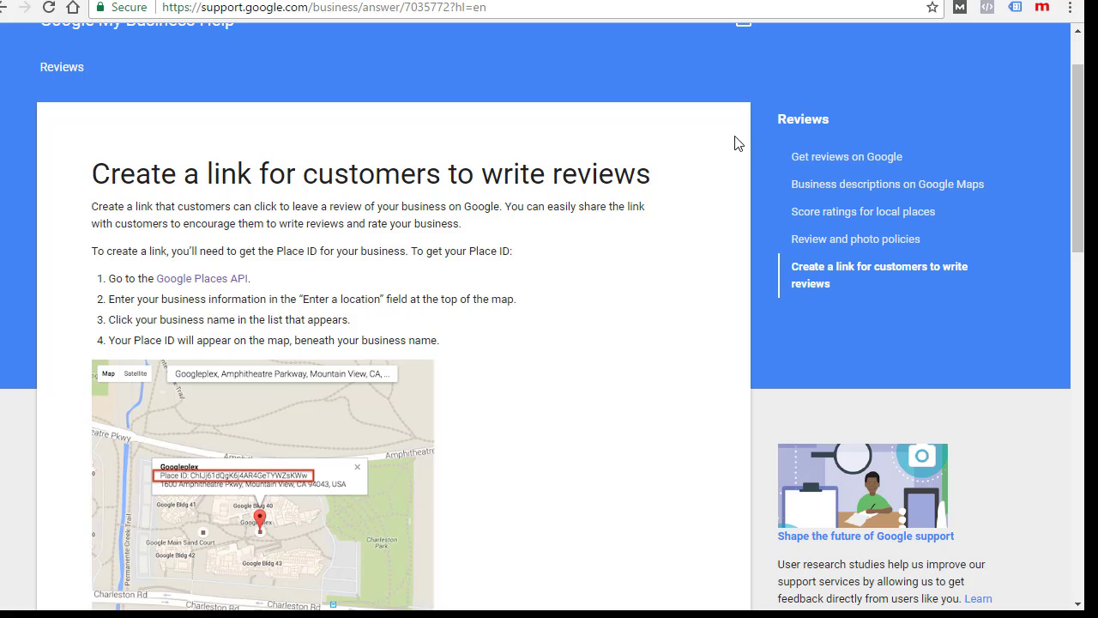
mouse_move(542, 388)
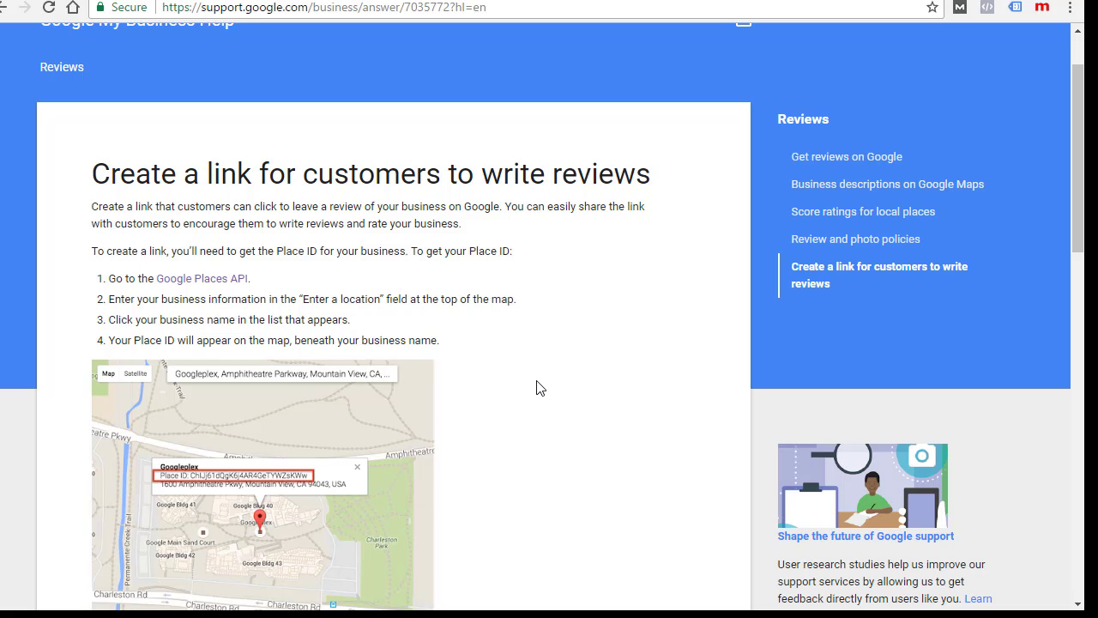
mouse_move(553, 377)
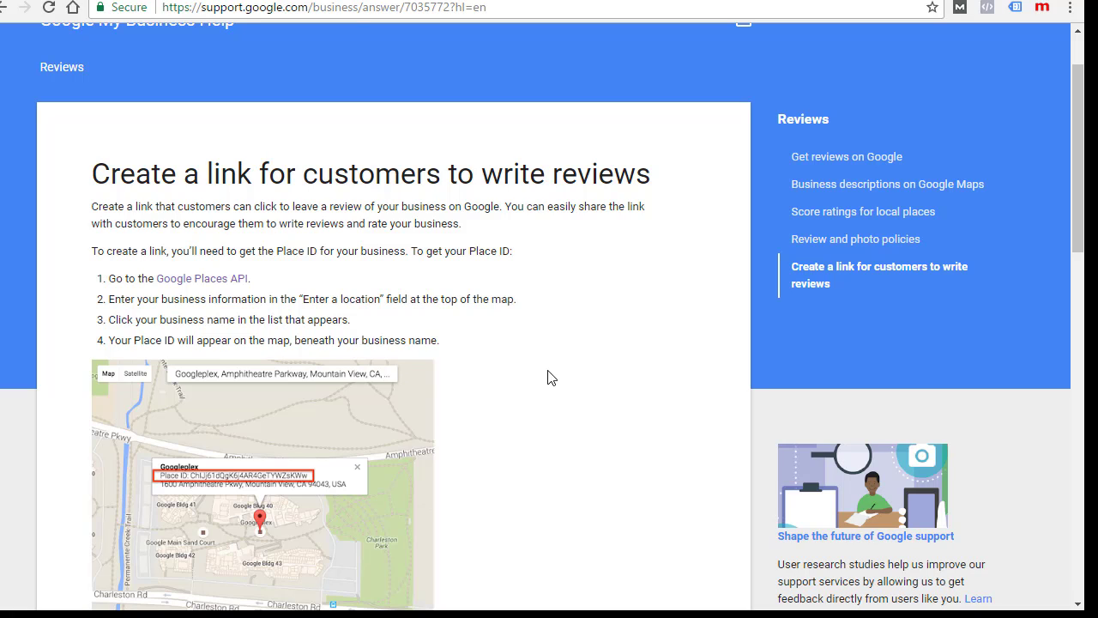
Scroll through the Place ID steps in the 'Create a link for customers to write reviews' article
scroll("down", 3)
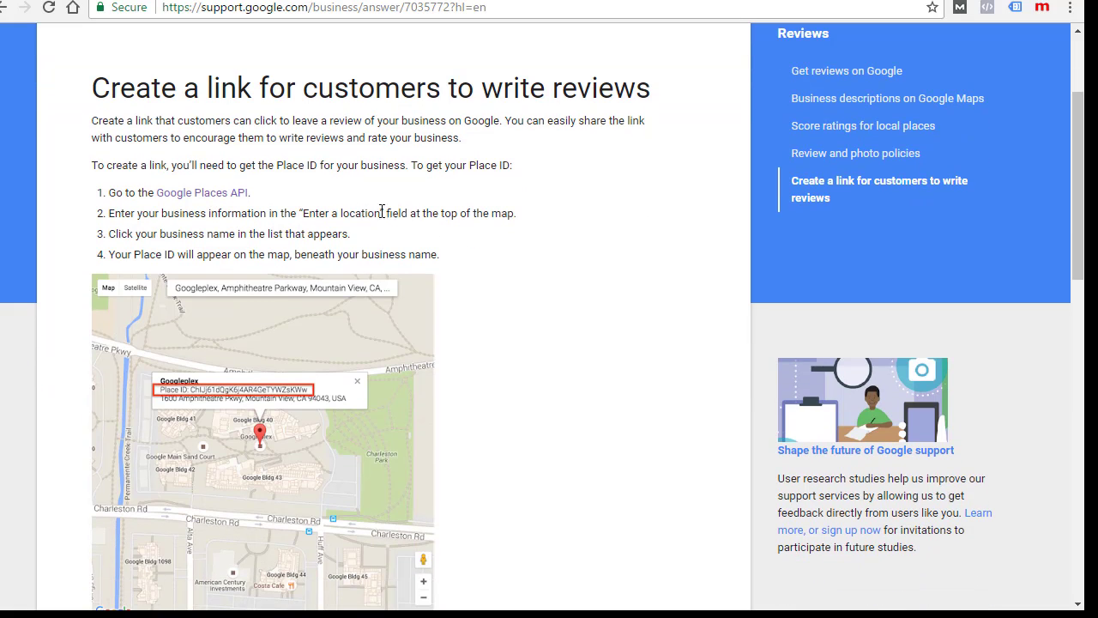
mouse_move(178, 200)
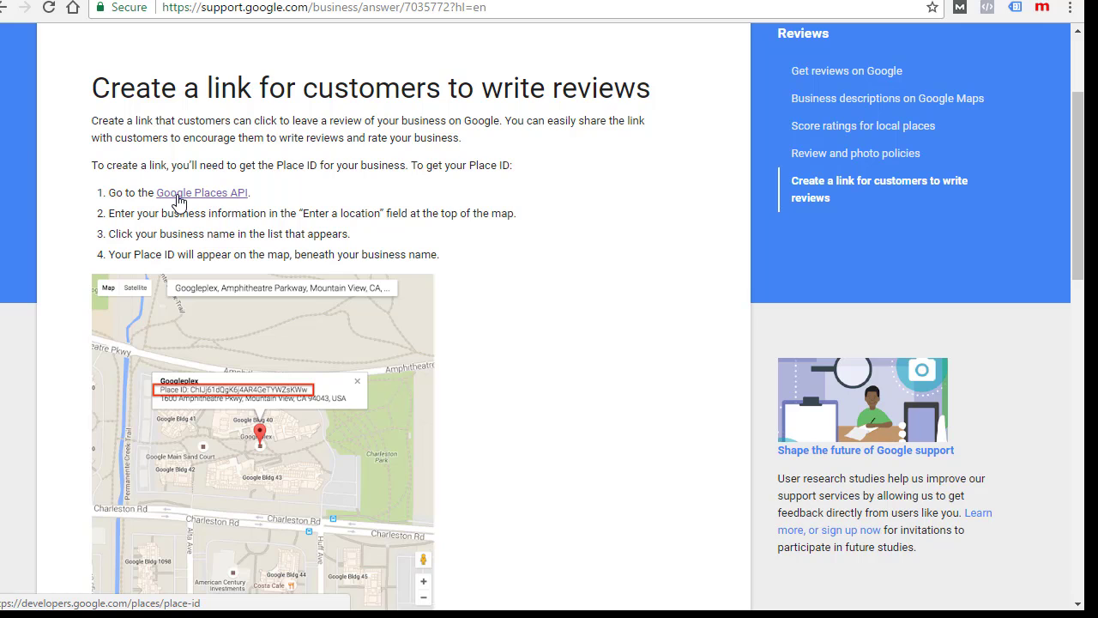
scroll("down", 3)
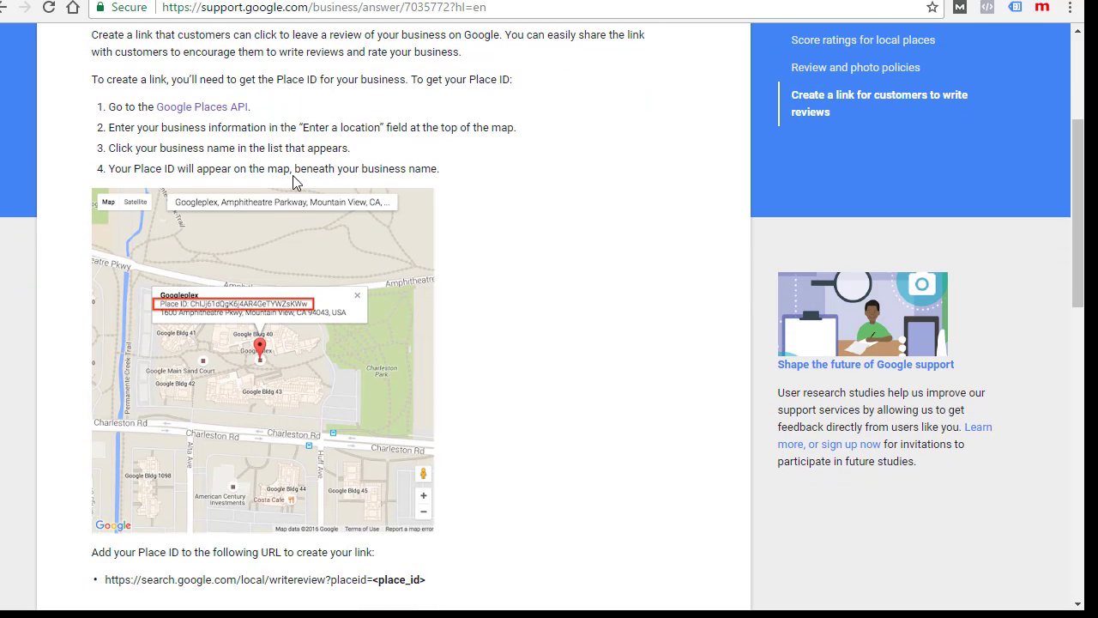
mouse_move(220, 113)
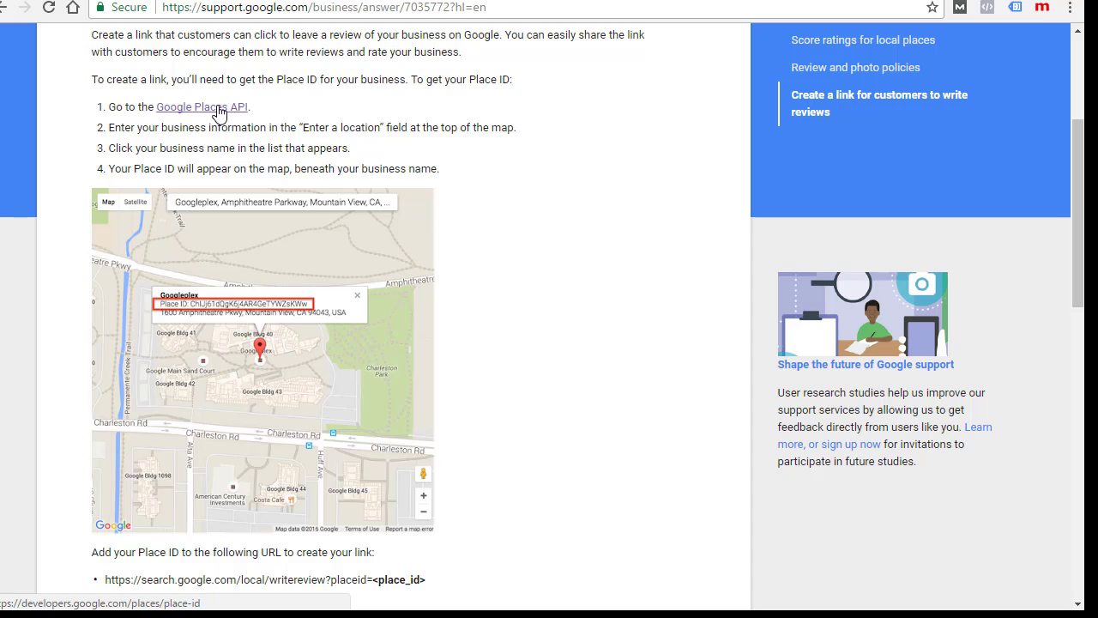
Find the Place ID for Database Systems, Alexandria, MN in the Place ID Finder
left_click(203, 107)
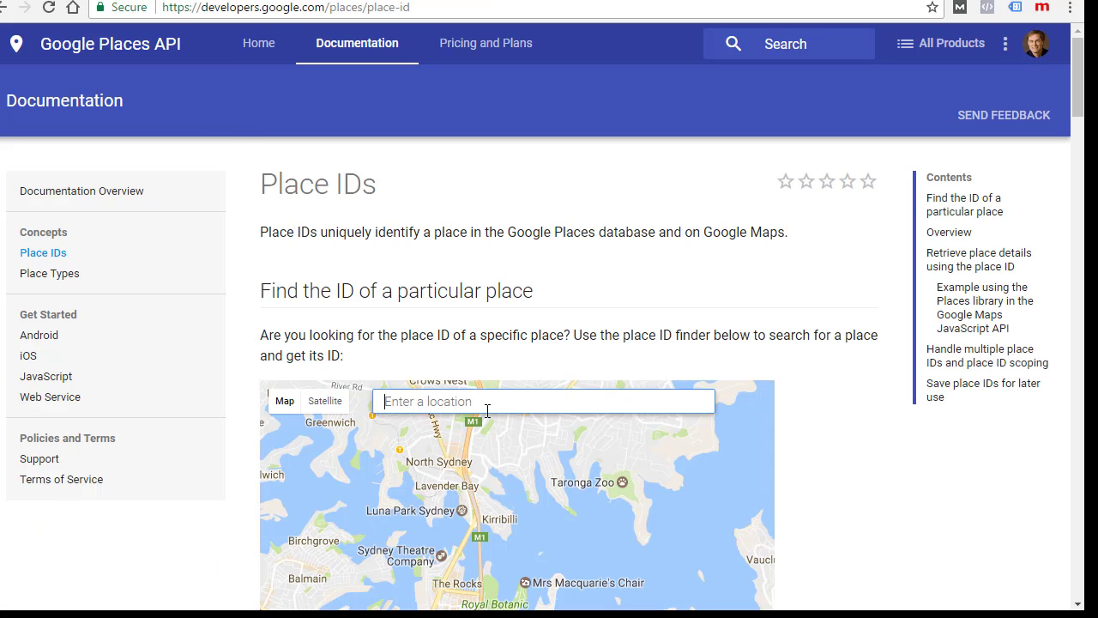
type("databae s")
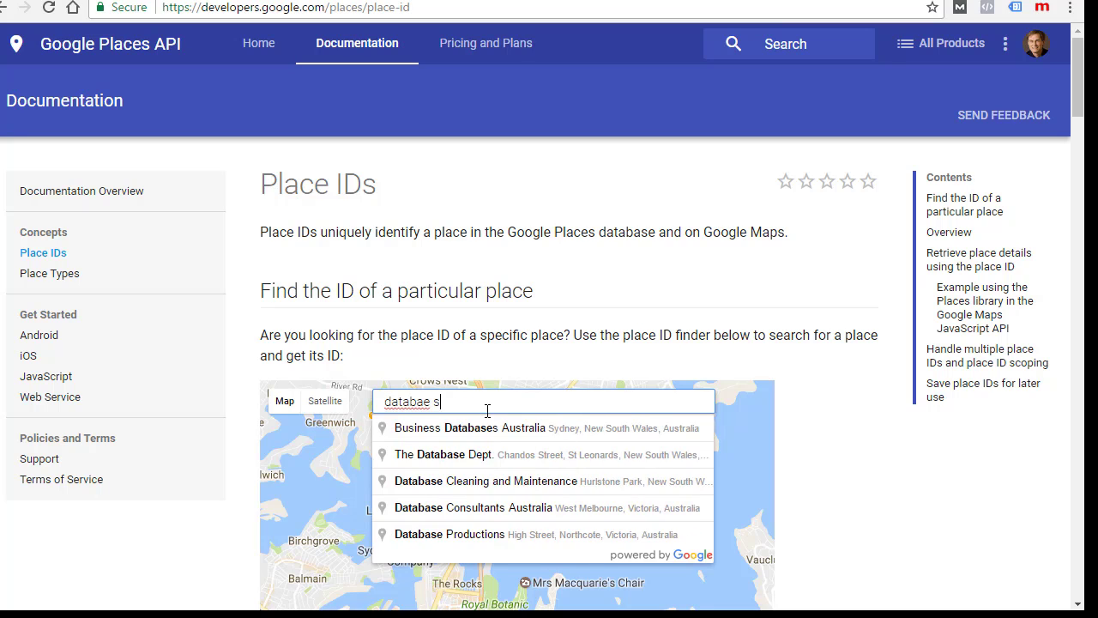
type("ystems")
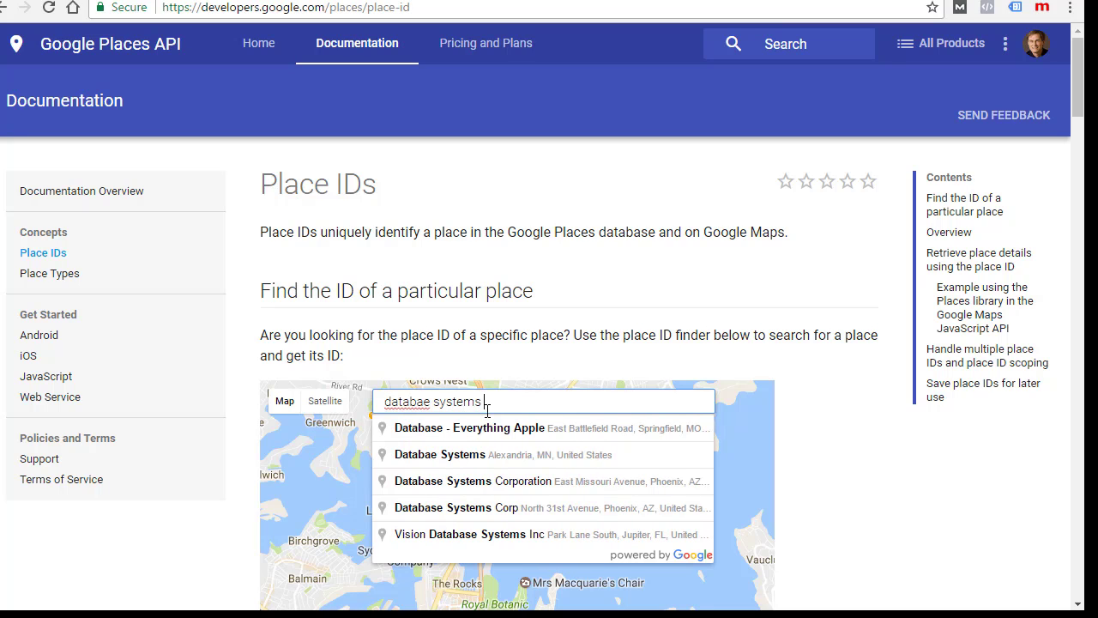
left_click(439, 454)
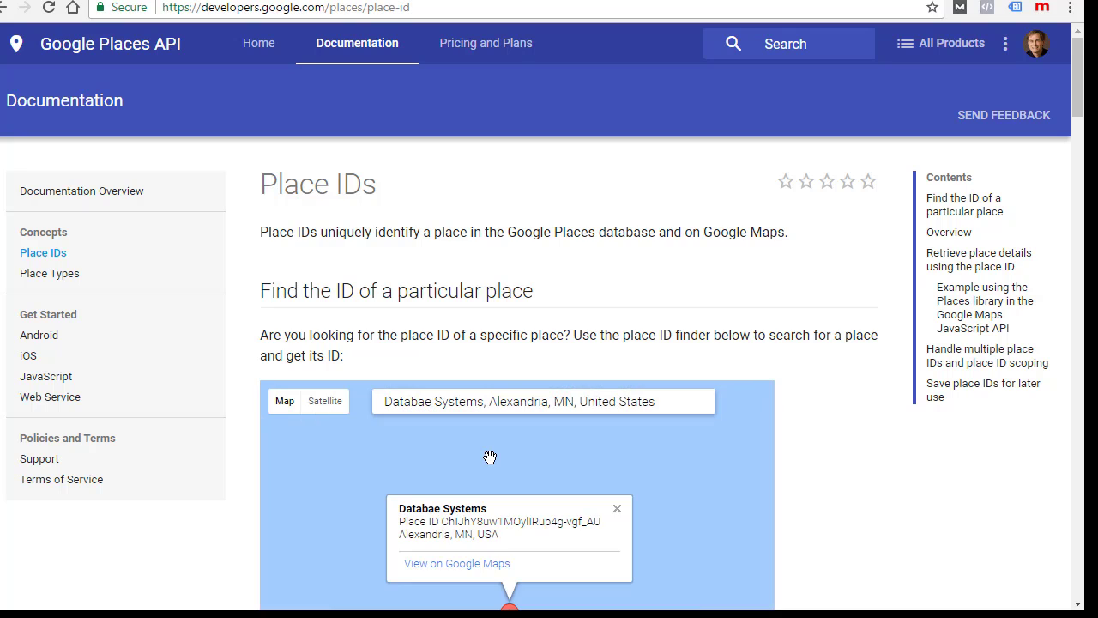
mouse_move(791, 504)
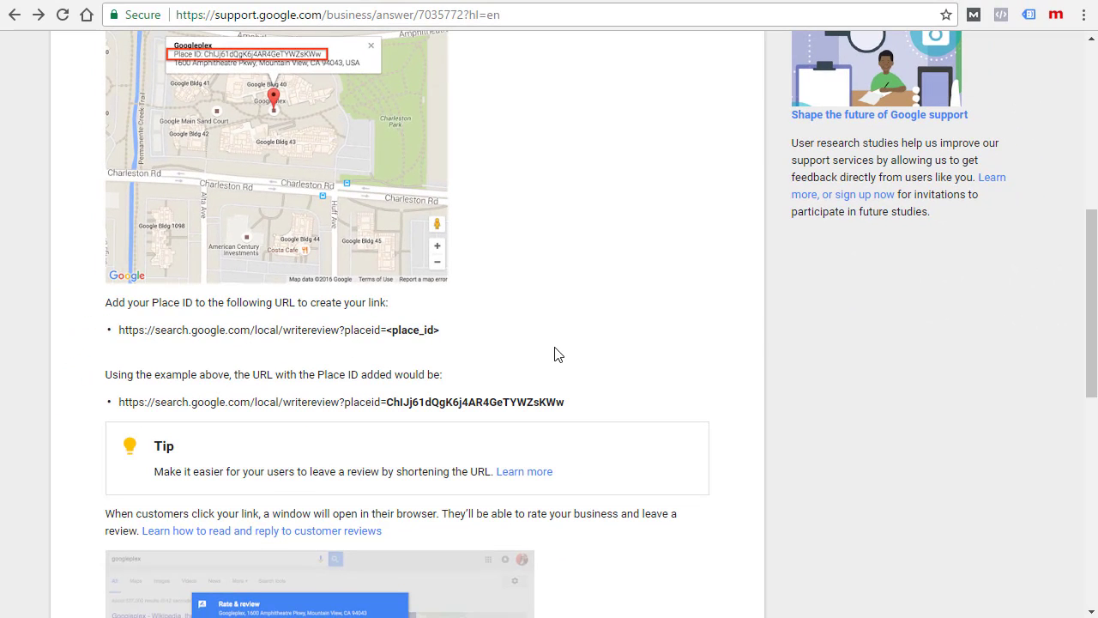
mouse_move(204, 329)
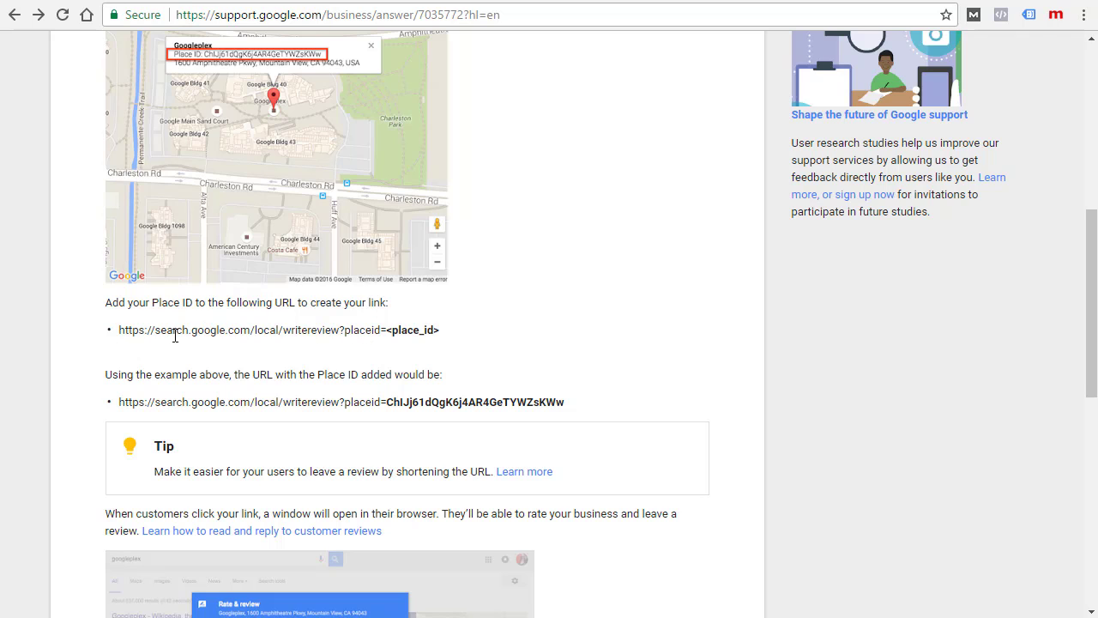
mouse_move(340, 334)
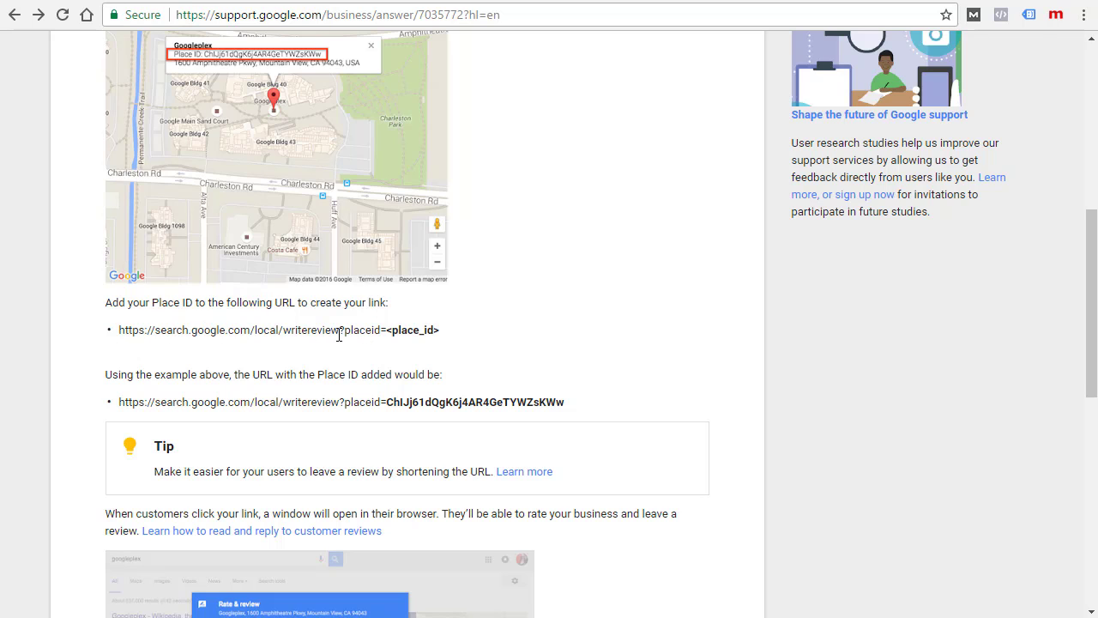
mouse_move(429, 345)
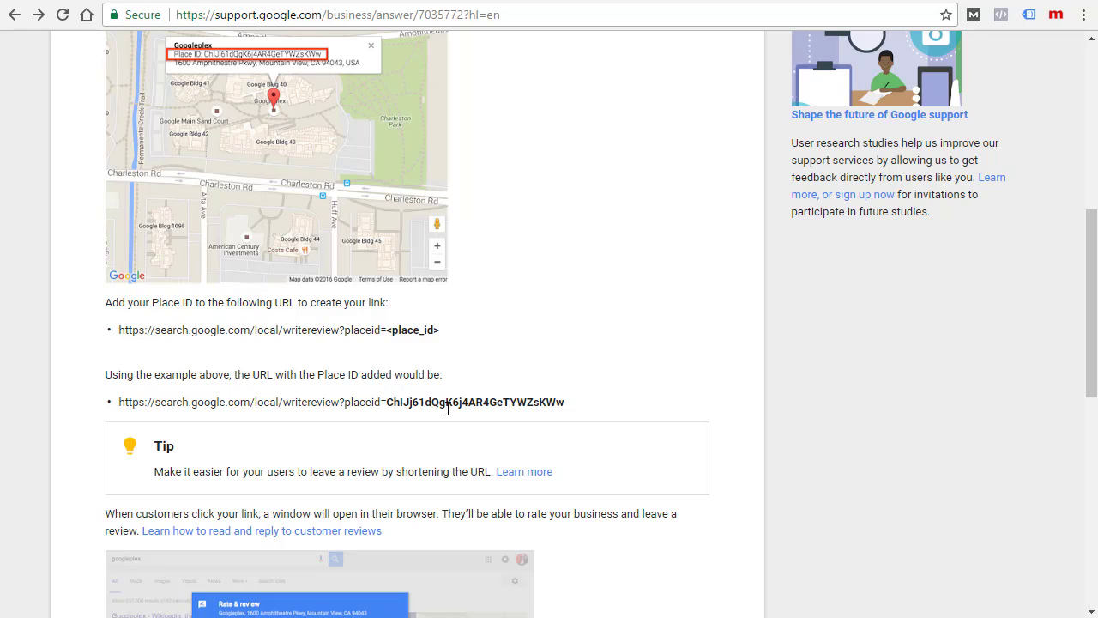
mouse_move(542, 417)
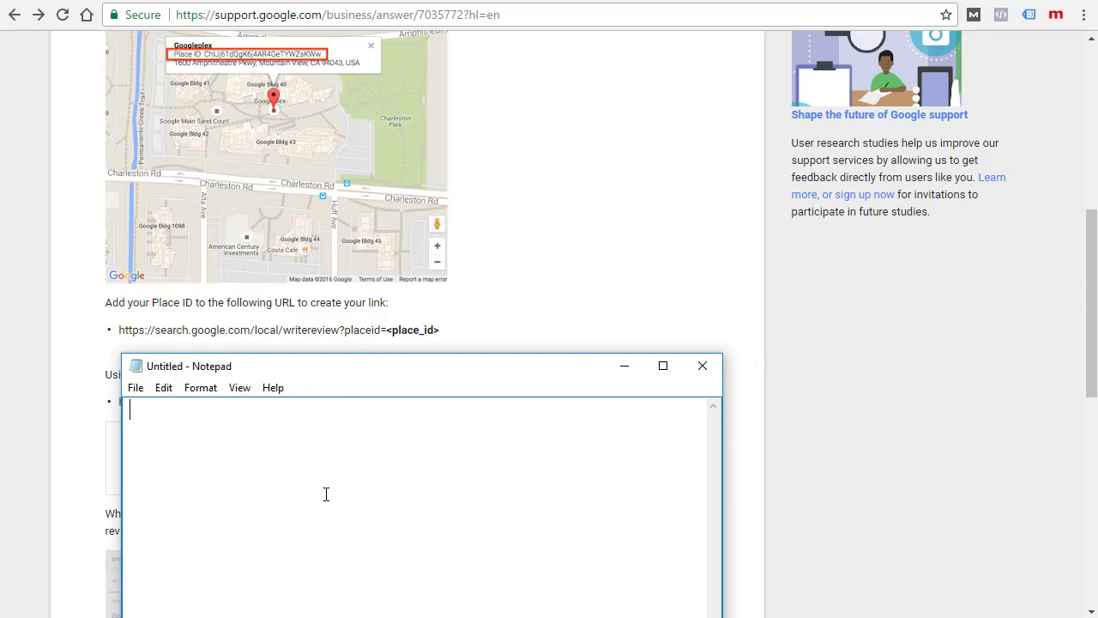
Paste Place ID ChIJhY8uw1MOylIRup4g-vgf_AU into the writereview link in Notepad and copy the full URL
type("ChIJhY8uw1MOylIRup4g-vgf_AU")
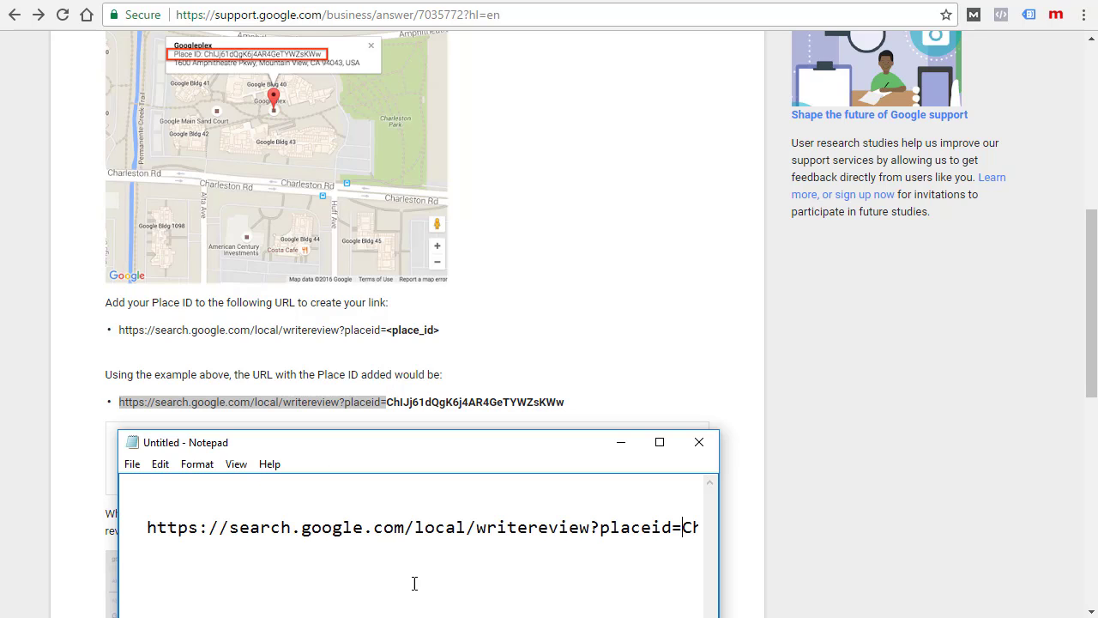
mouse_move(721, 537)
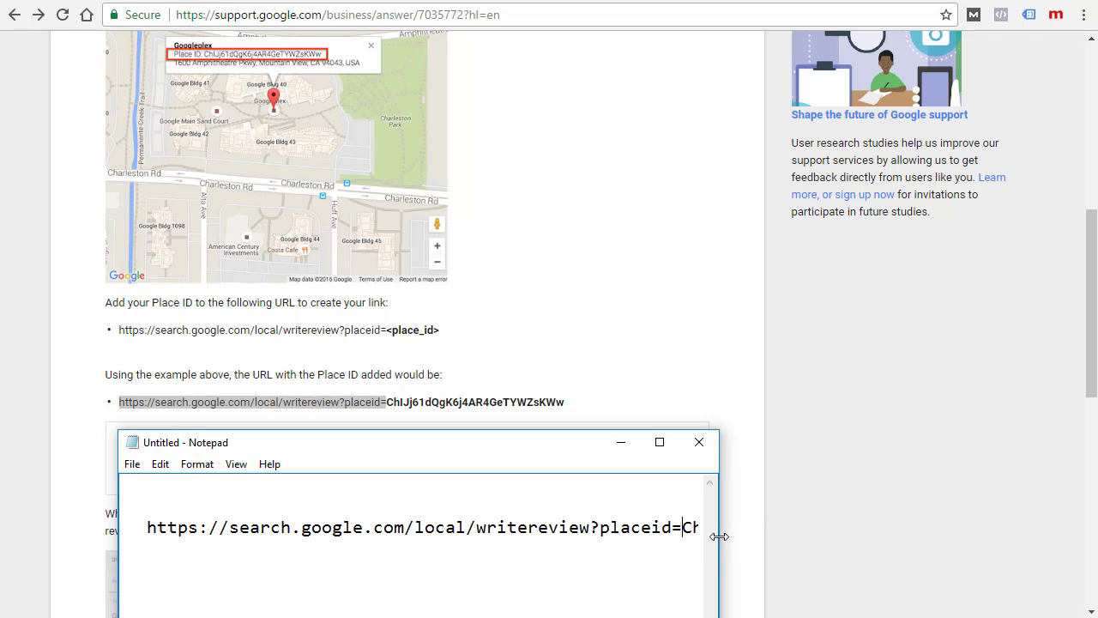
left_click_drag(717, 535, 1036, 519)
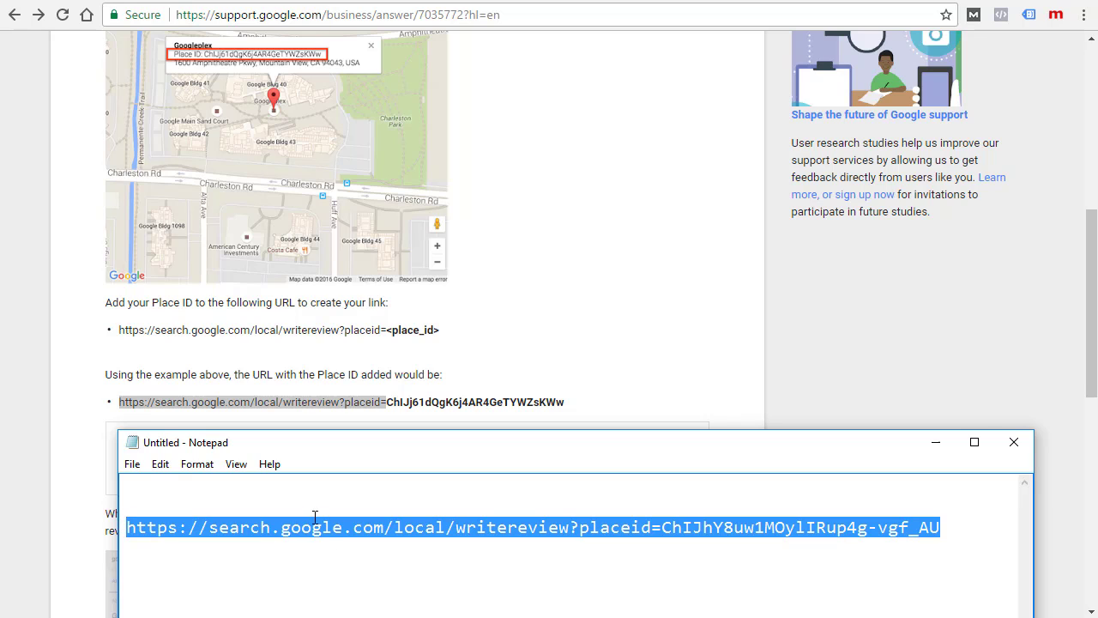
right_click(316, 527)
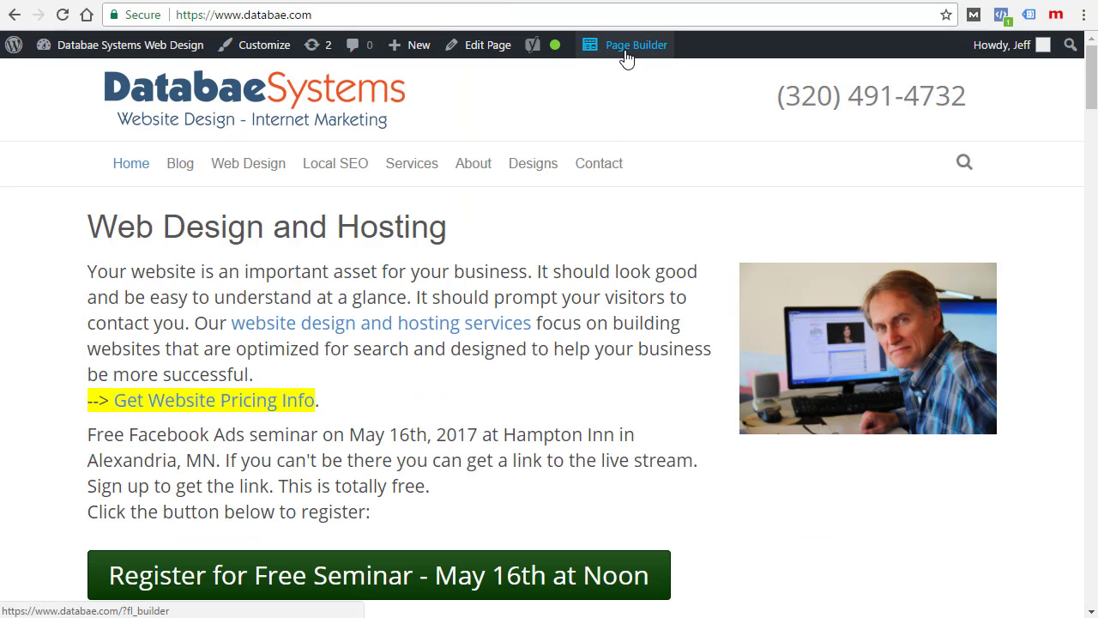
left_click(635, 45)
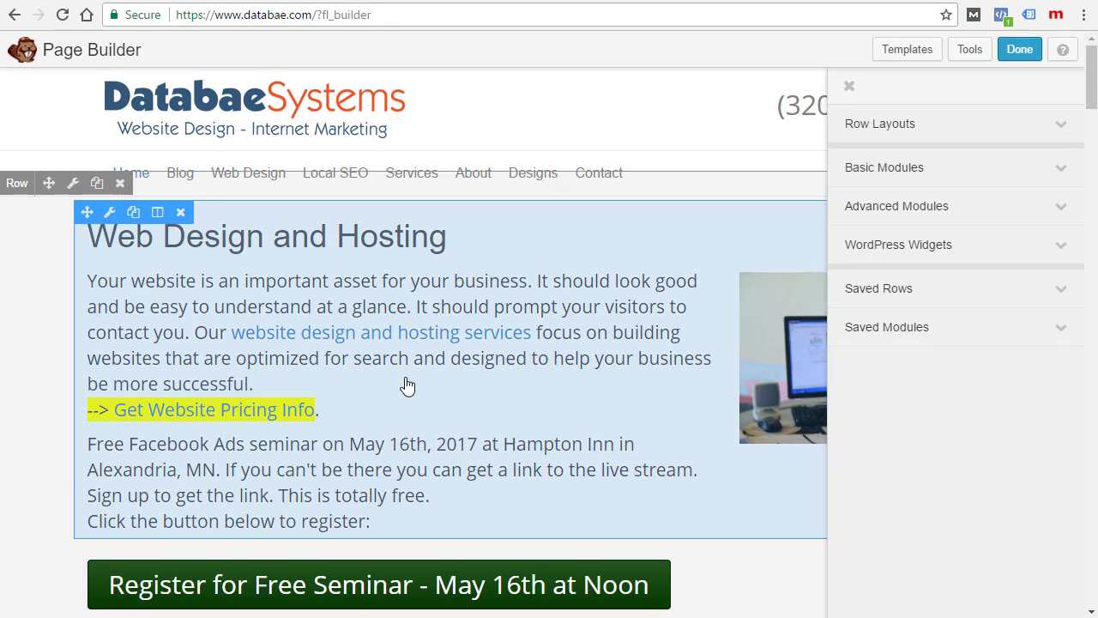
mouse_move(339, 295)
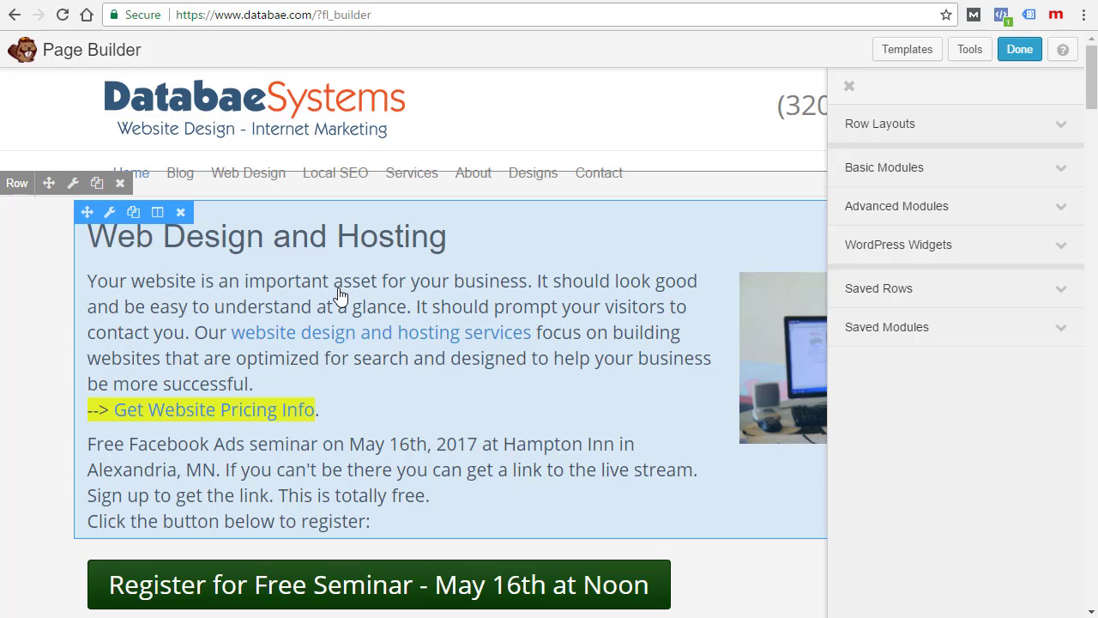
mouse_move(652, 392)
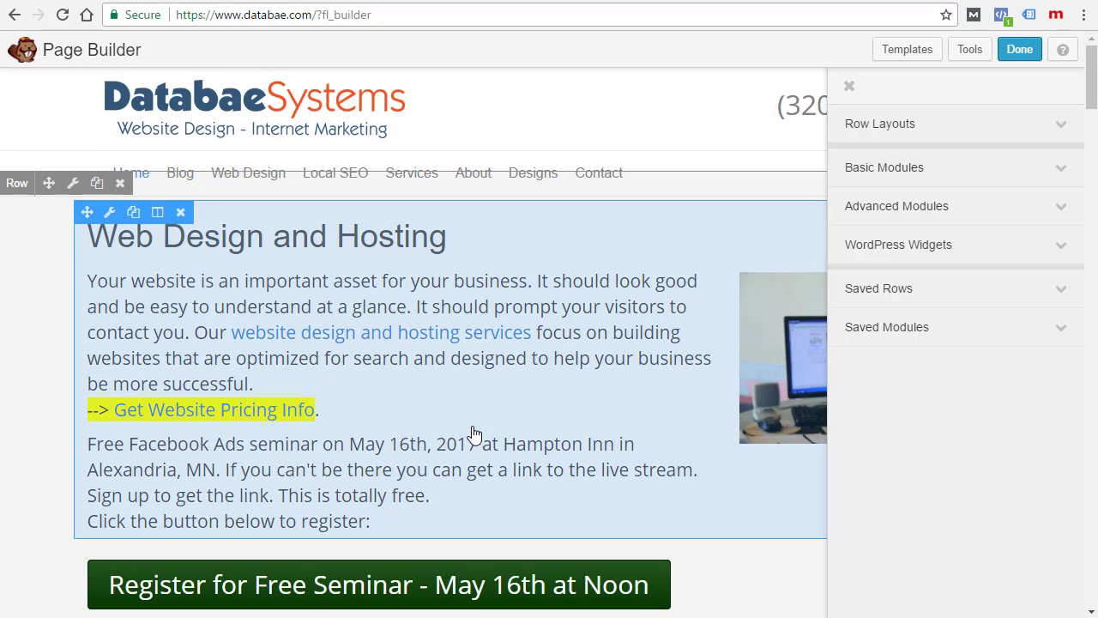
Expand the Basic Modules list in Beaver Builder's side panel on the home page
scroll("down", 3)
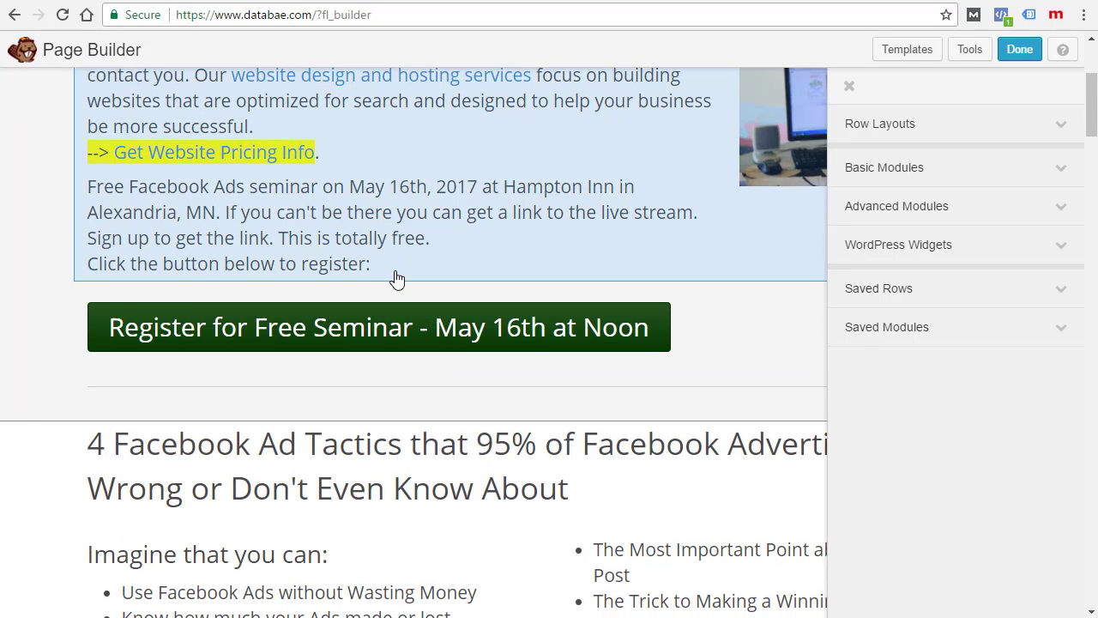
left_click(884, 168)
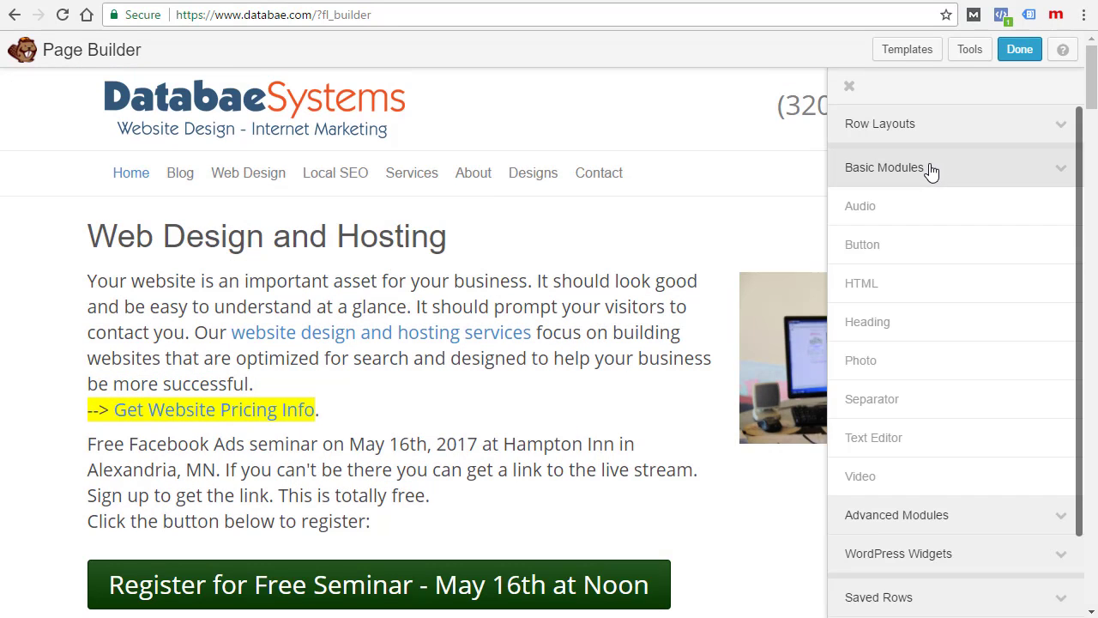
mouse_move(876, 244)
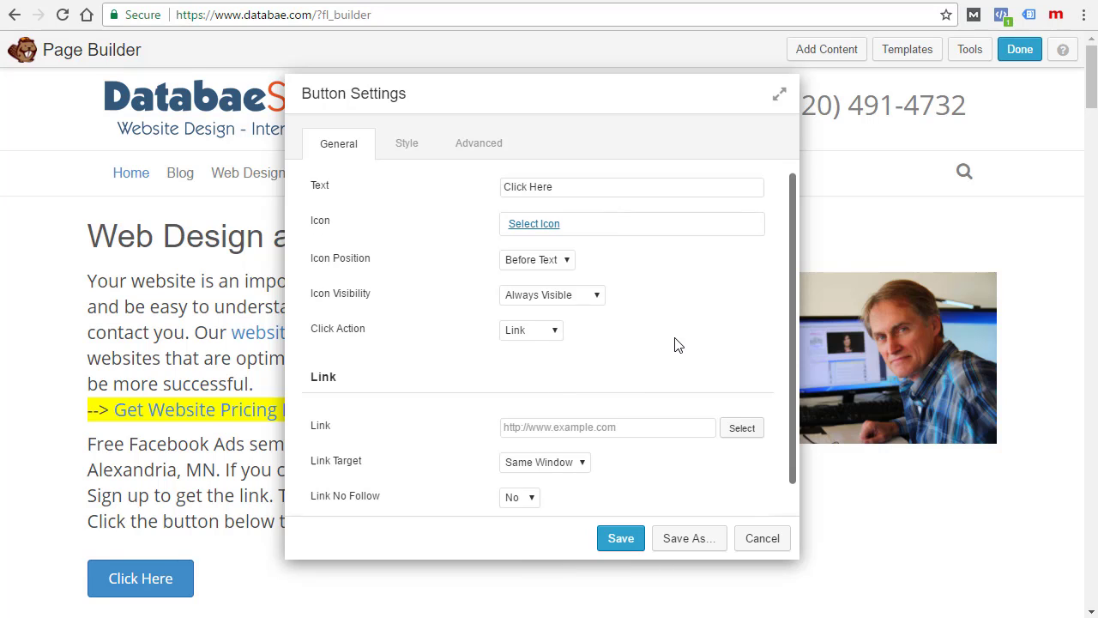
Set the new button's Link Target to New Window for the Google review URL
scroll("down", 3)
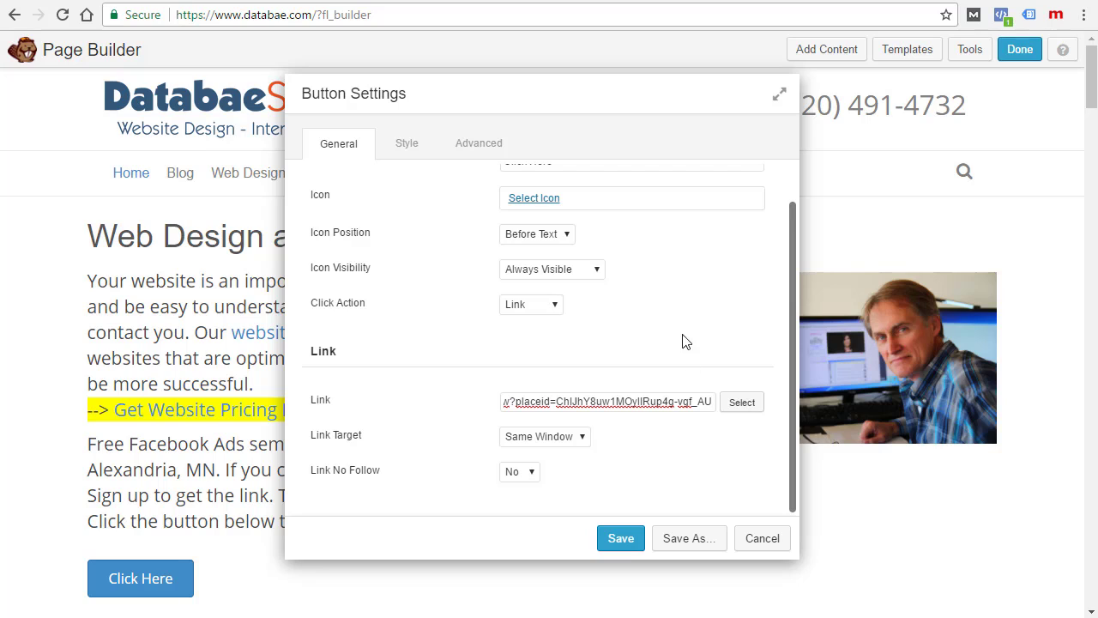
left_click(543, 436)
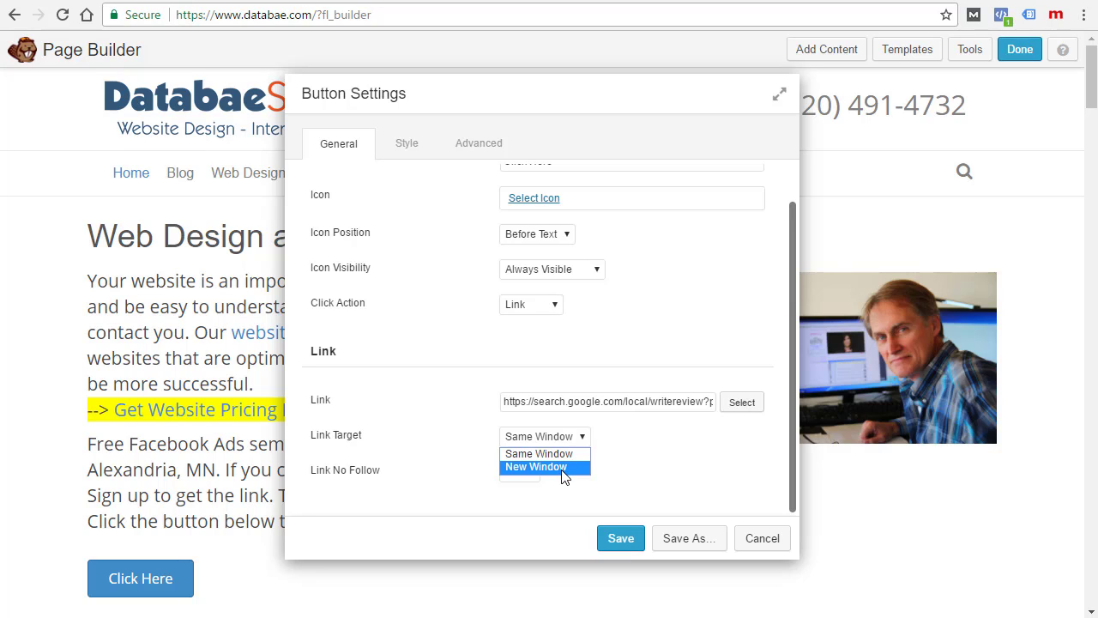
left_click(535, 467)
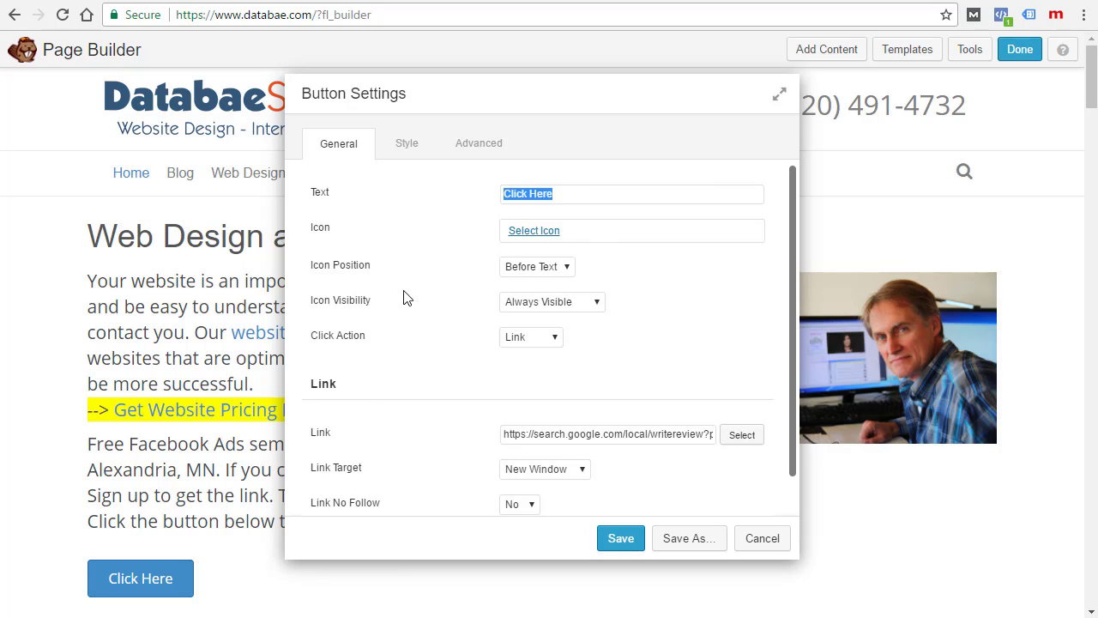
scroll("down", 3)
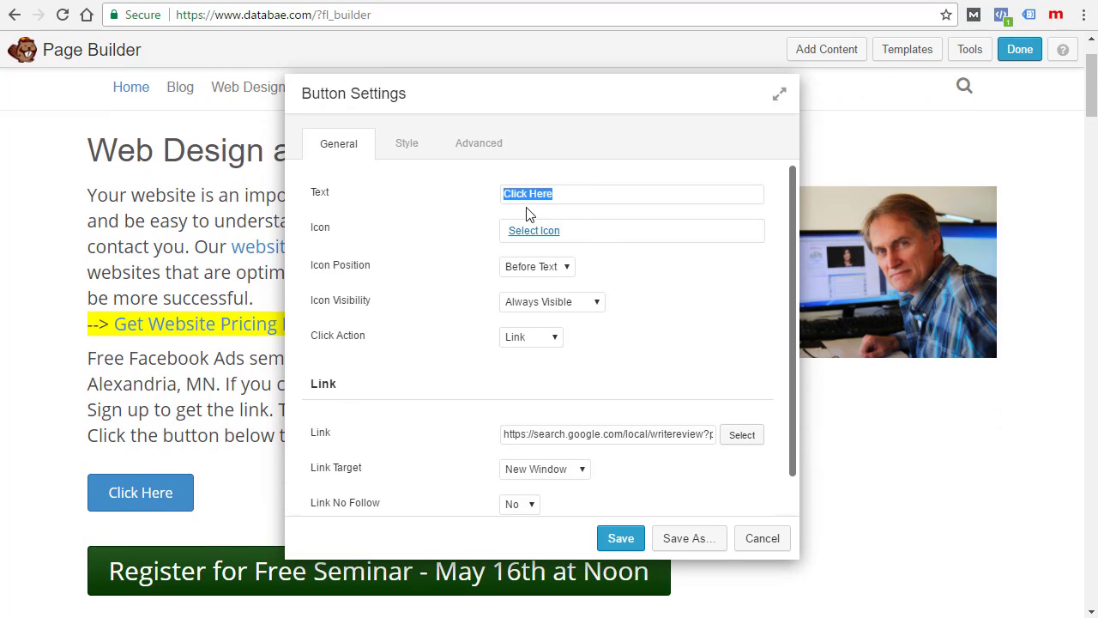
mouse_move(460, 255)
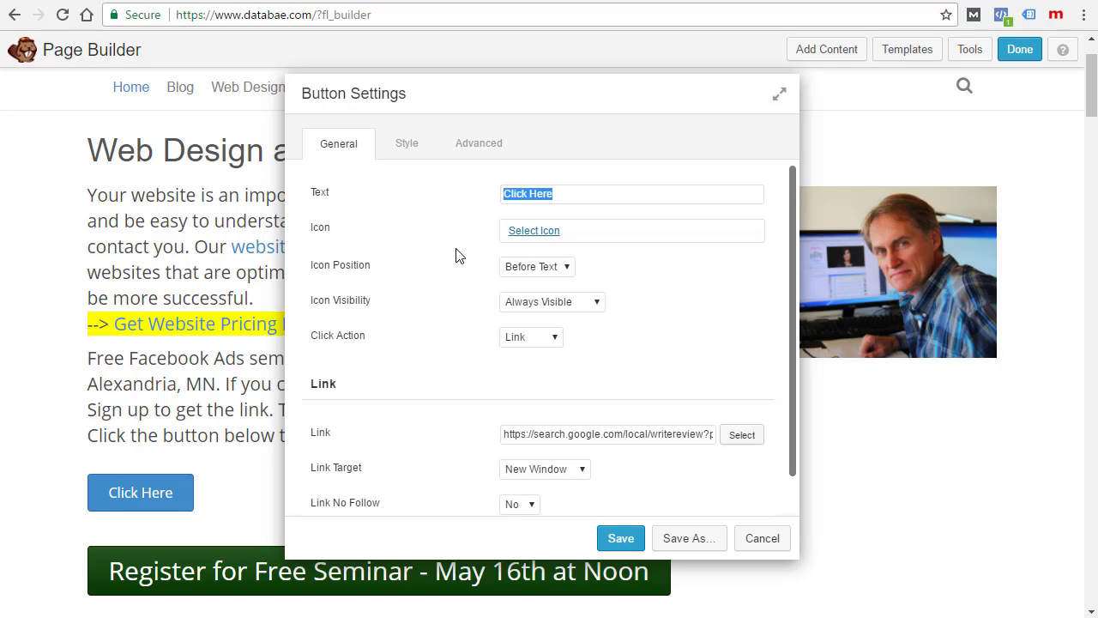
Label the button 'Click to Rate Us on Google' and save its settings
type("Cli")
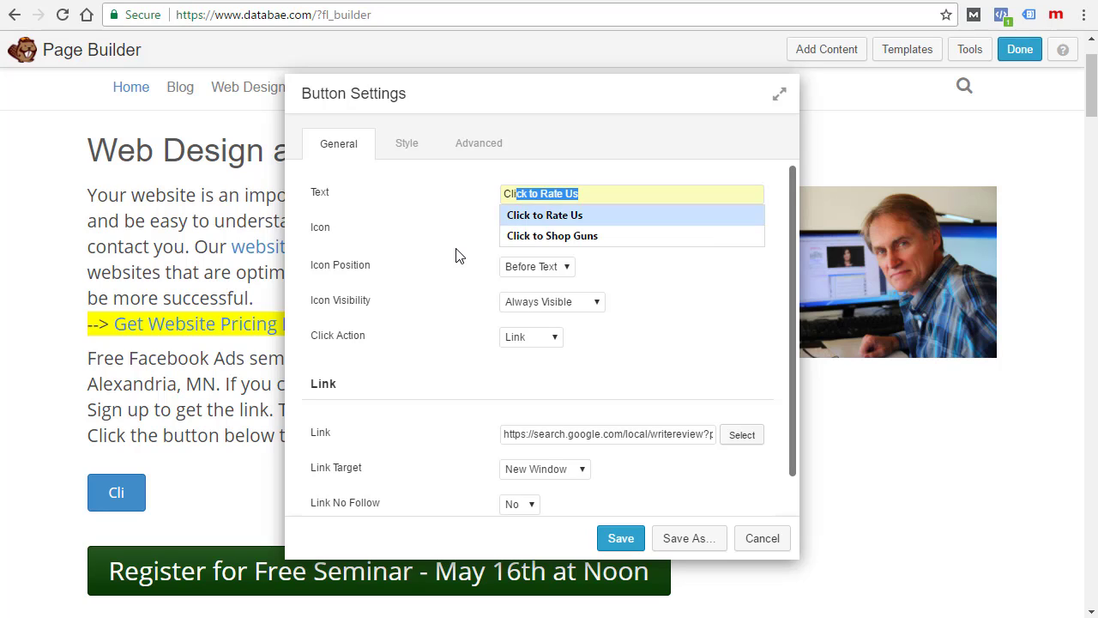
left_click(543, 214)
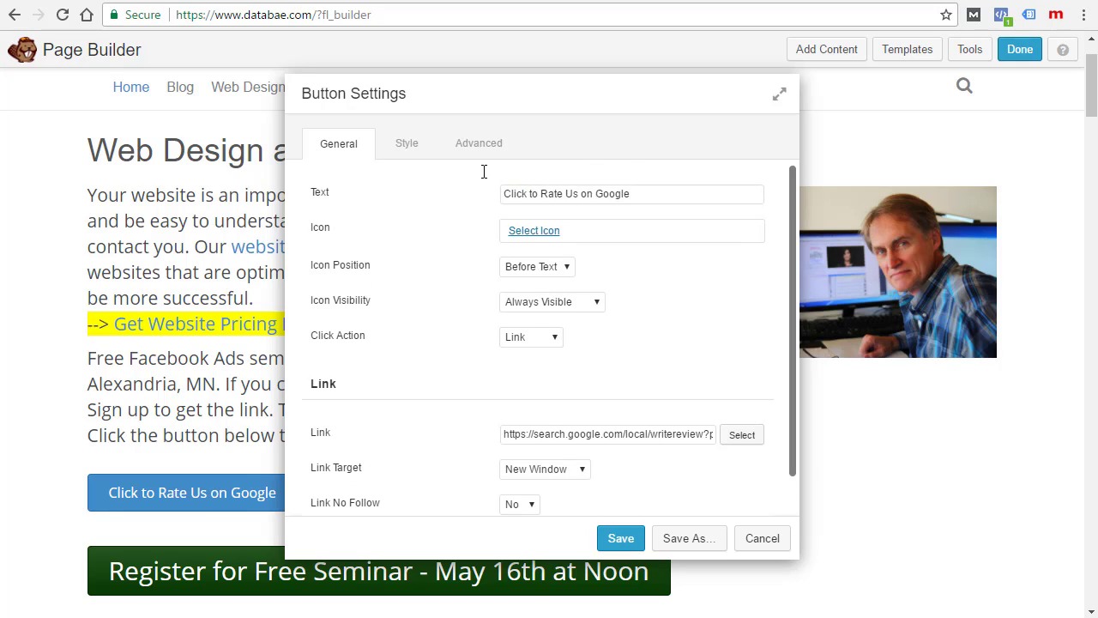
left_click(405, 144)
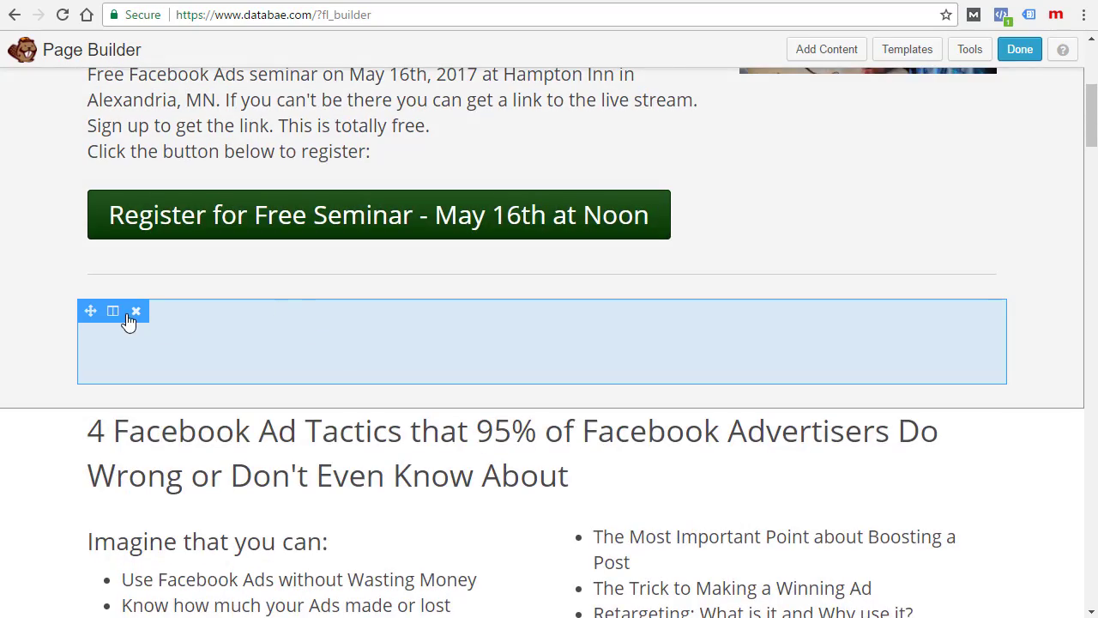
Finish editing with Done and Publish so the rating button goes live
scroll("down", 3)
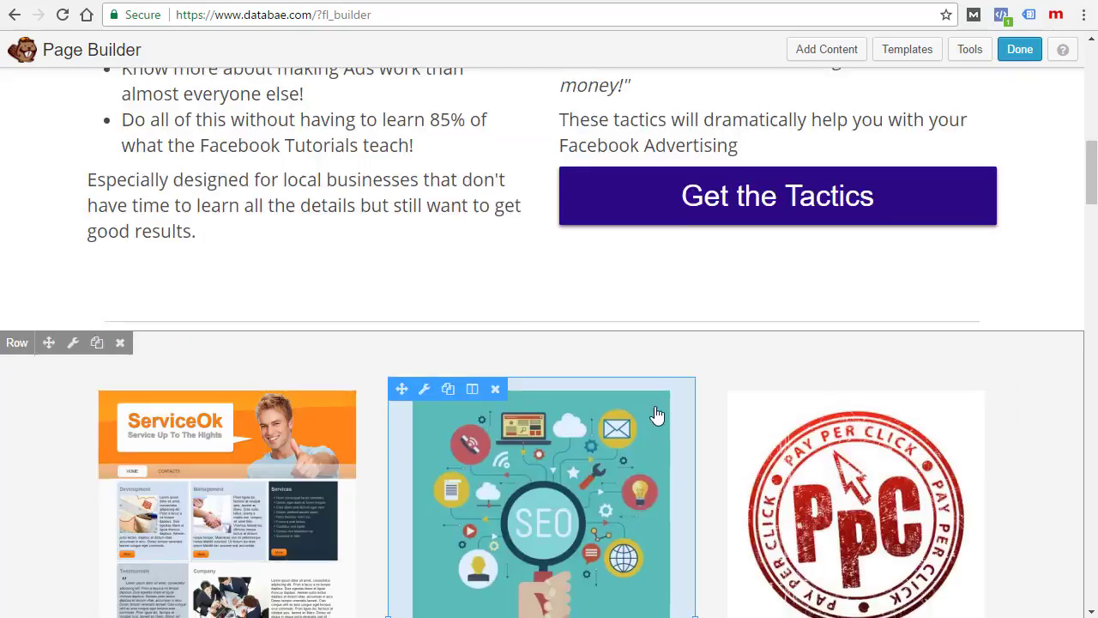
left_click(1019, 48)
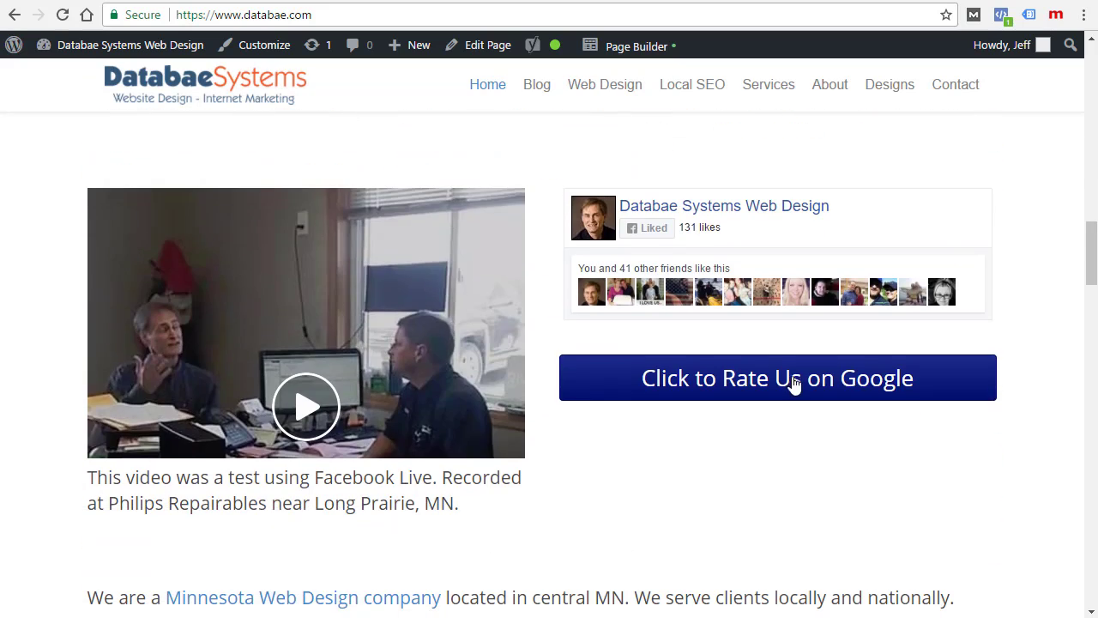
mouse_move(786, 381)
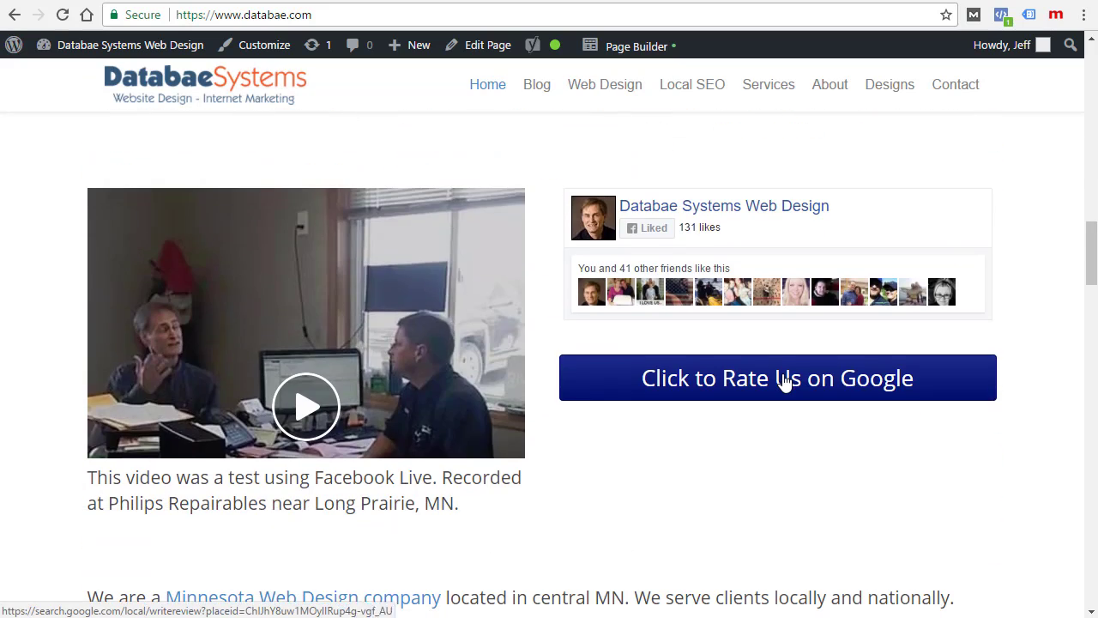
Test the live 'Click to Rate Us on Google' button, opening Google's Rate and review form
left_click(778, 377)
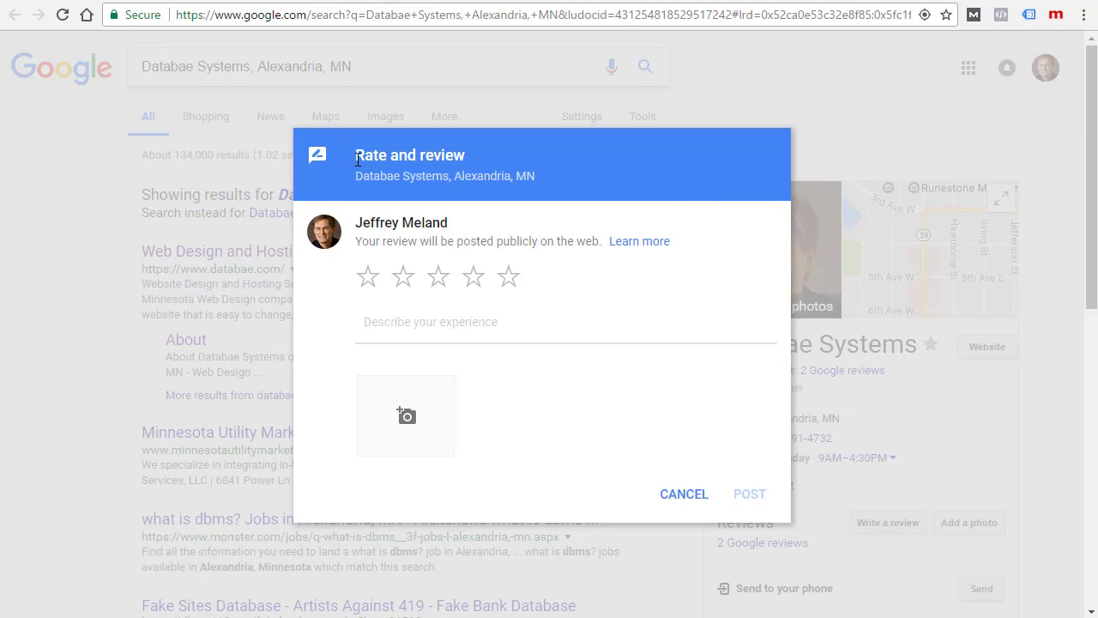
mouse_move(507, 283)
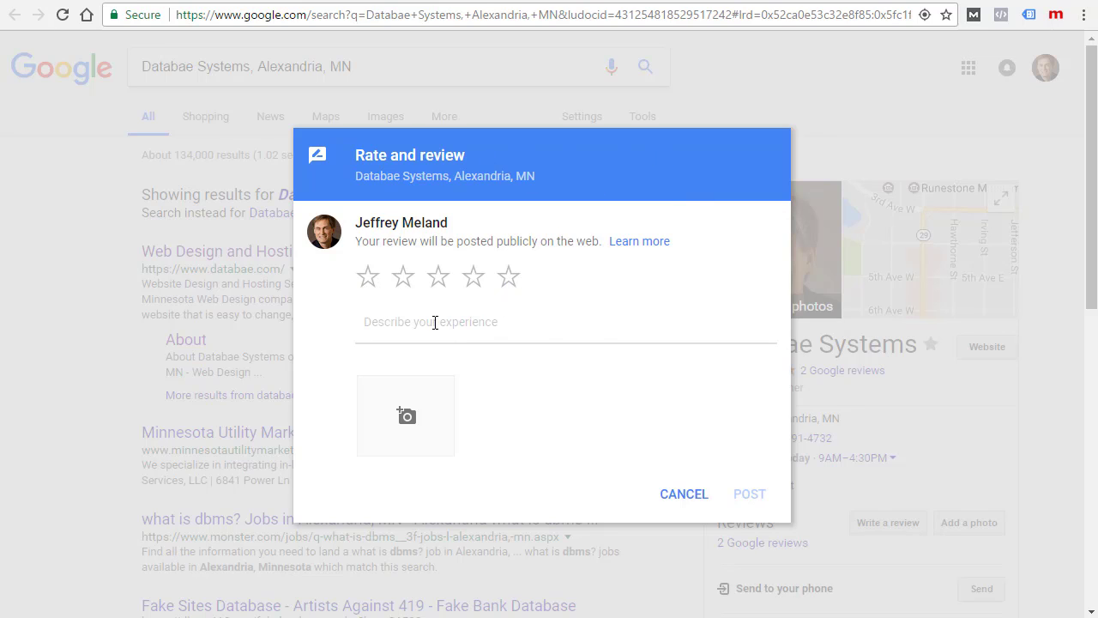
mouse_move(405, 415)
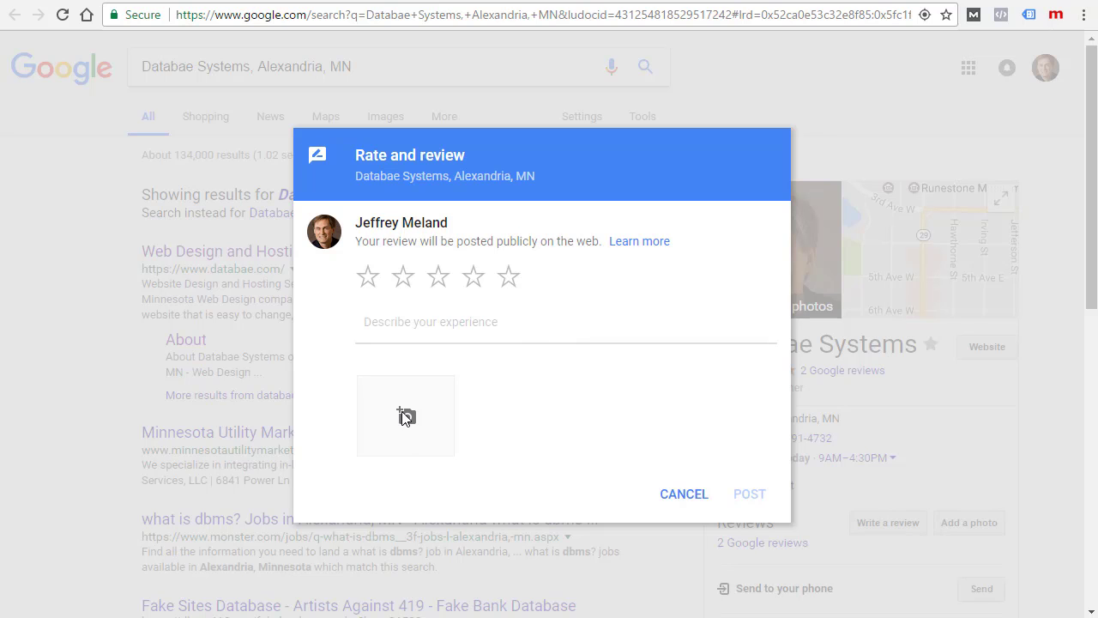
mouse_move(686, 503)
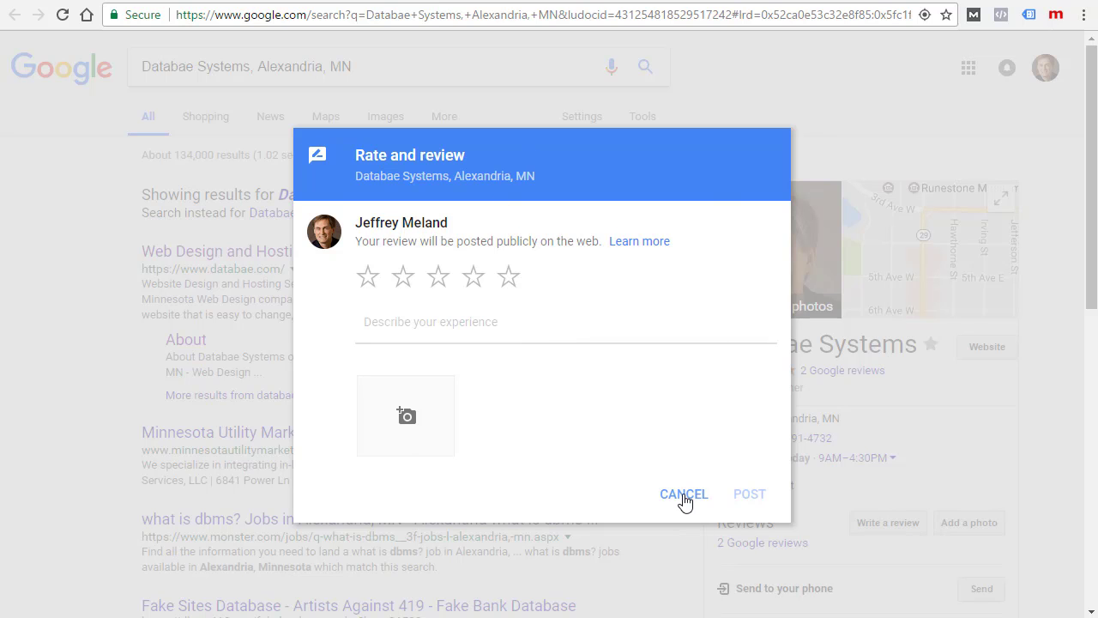
Cancel the Rate and review dialog without posting a review
left_click(686, 494)
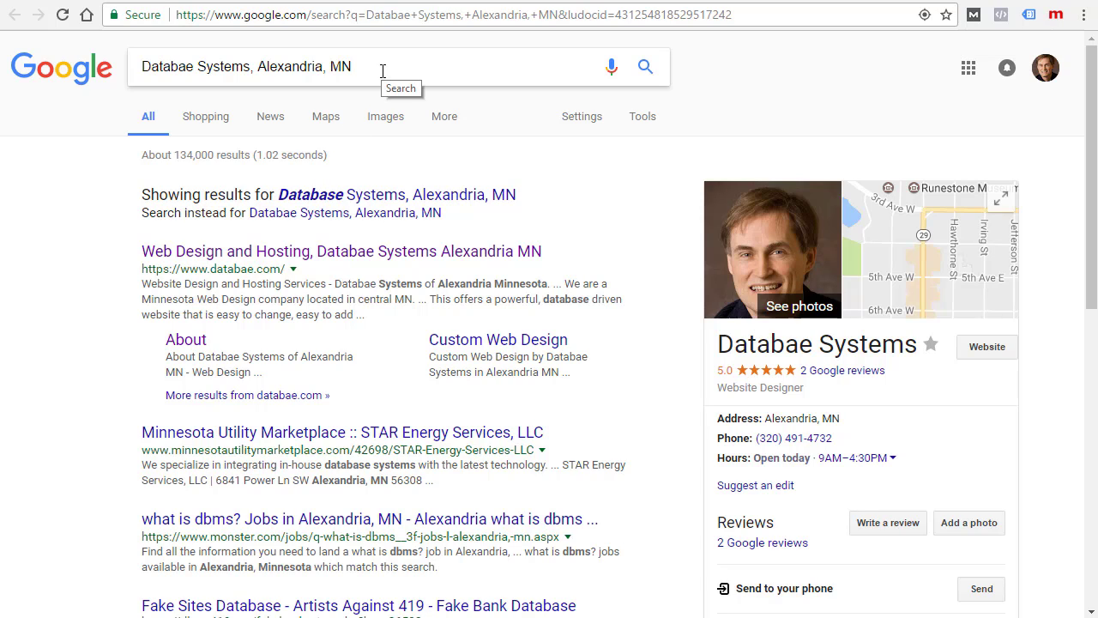
Replace the Databae Systems query, briefly searching 'data' then 'web hosting' for web design results
triple_click(249, 69)
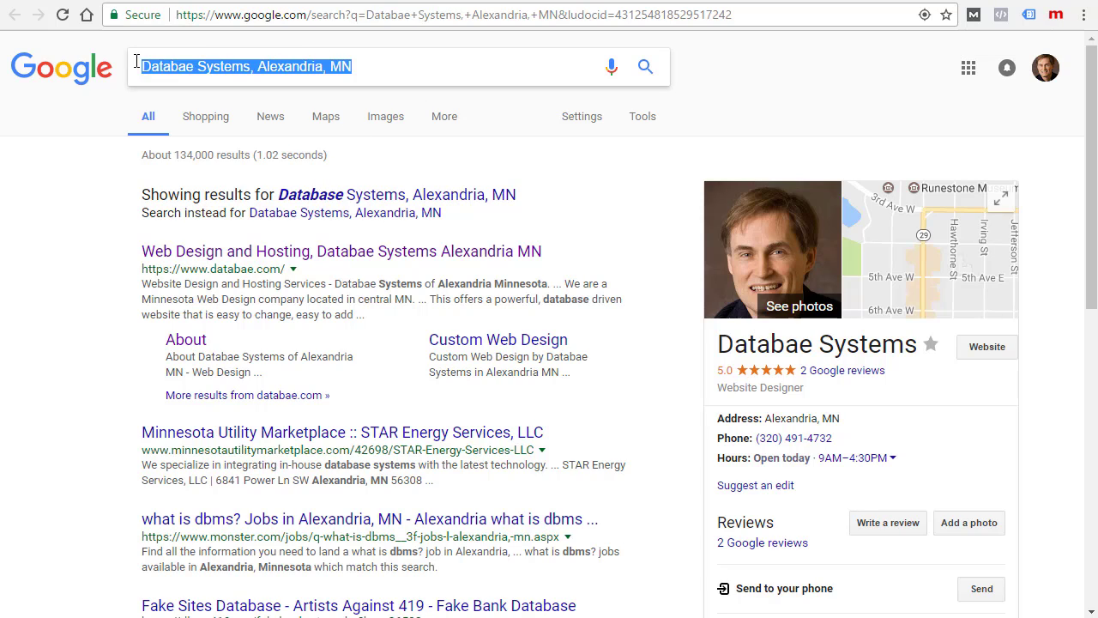
type("databae system")
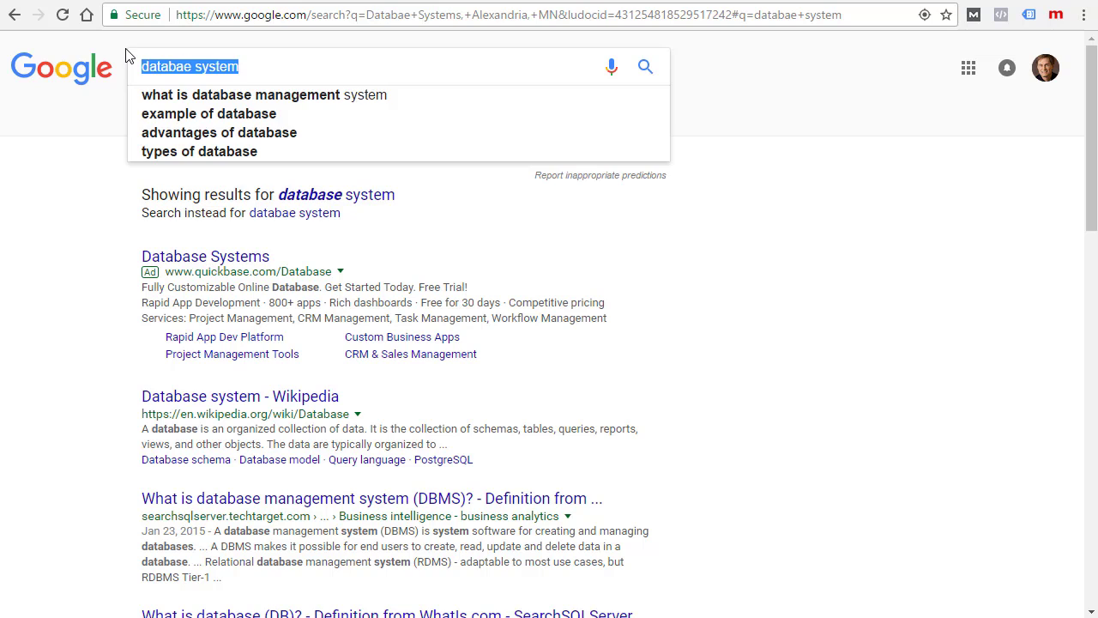
type("web hosting")
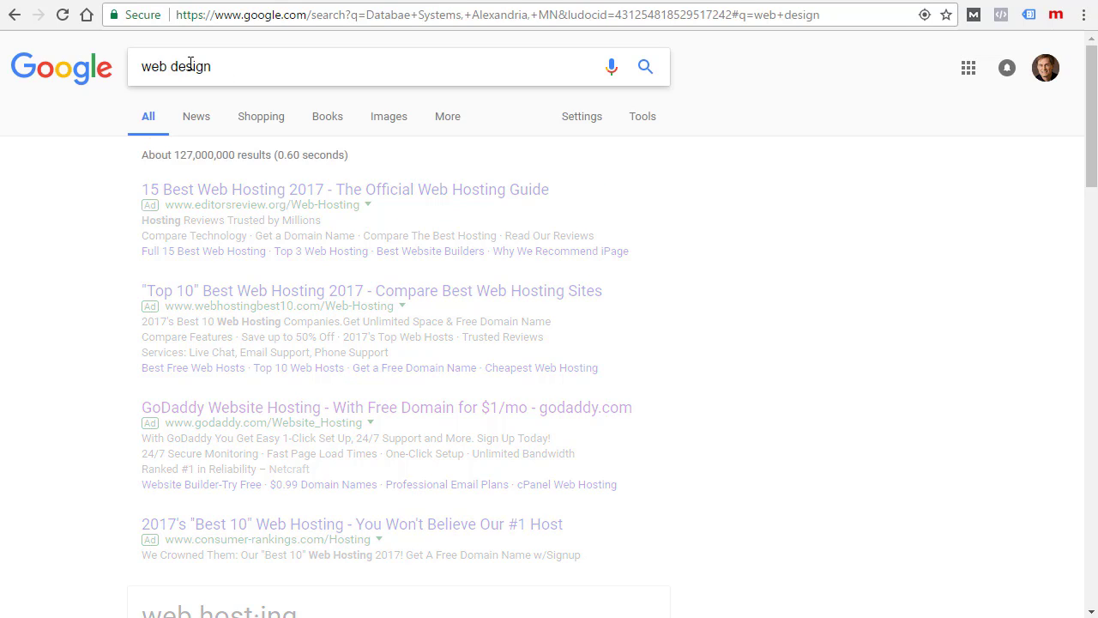
scroll("down", 3)
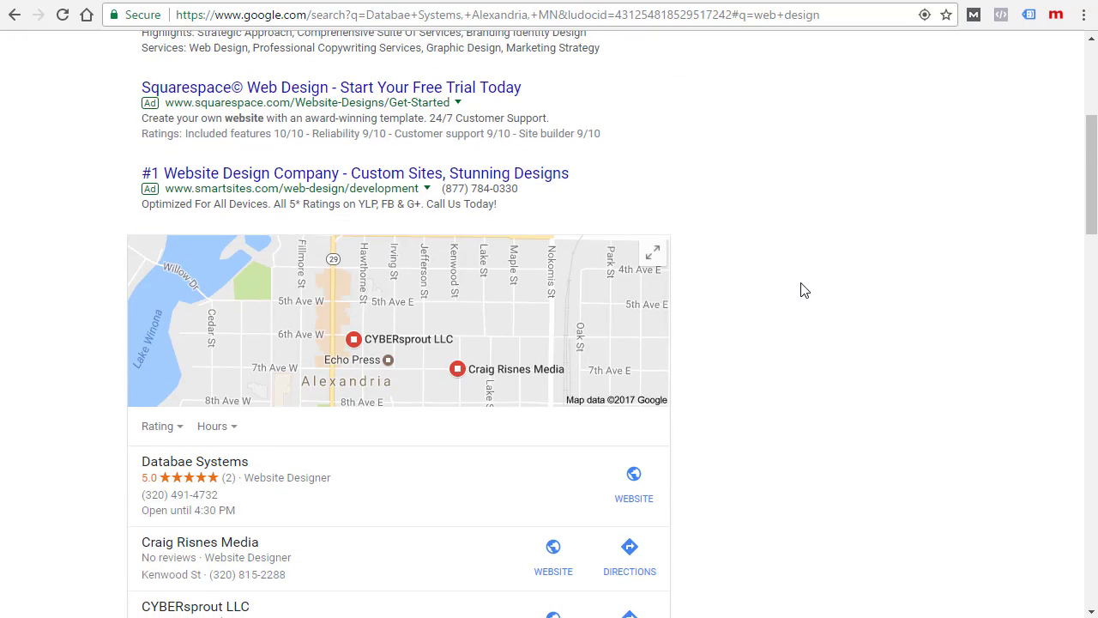
scroll("down", 3)
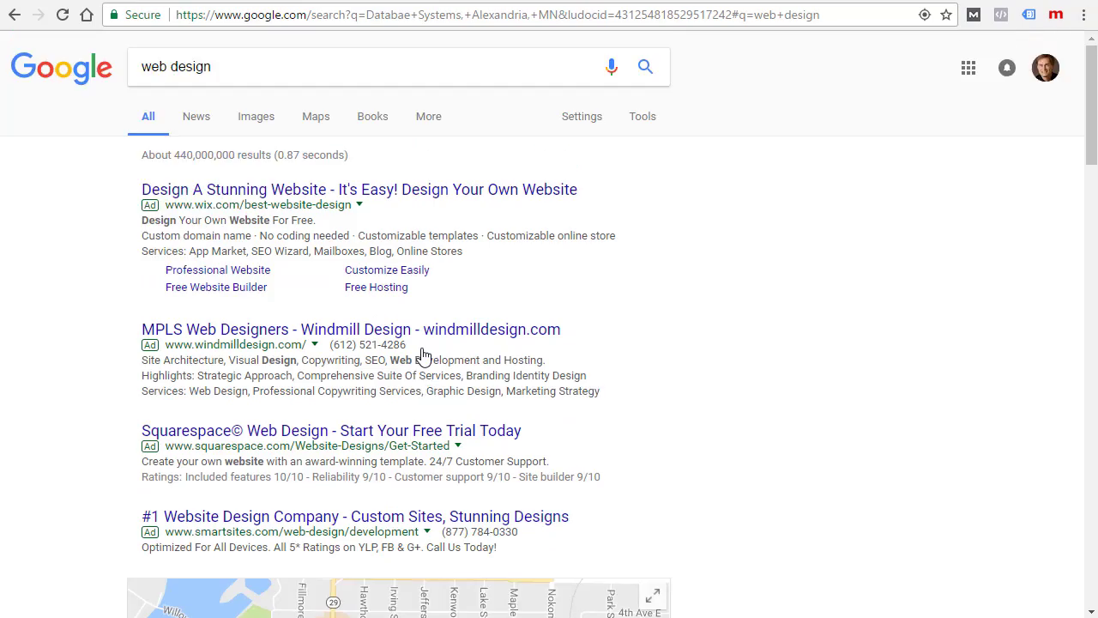
mouse_move(247, 460)
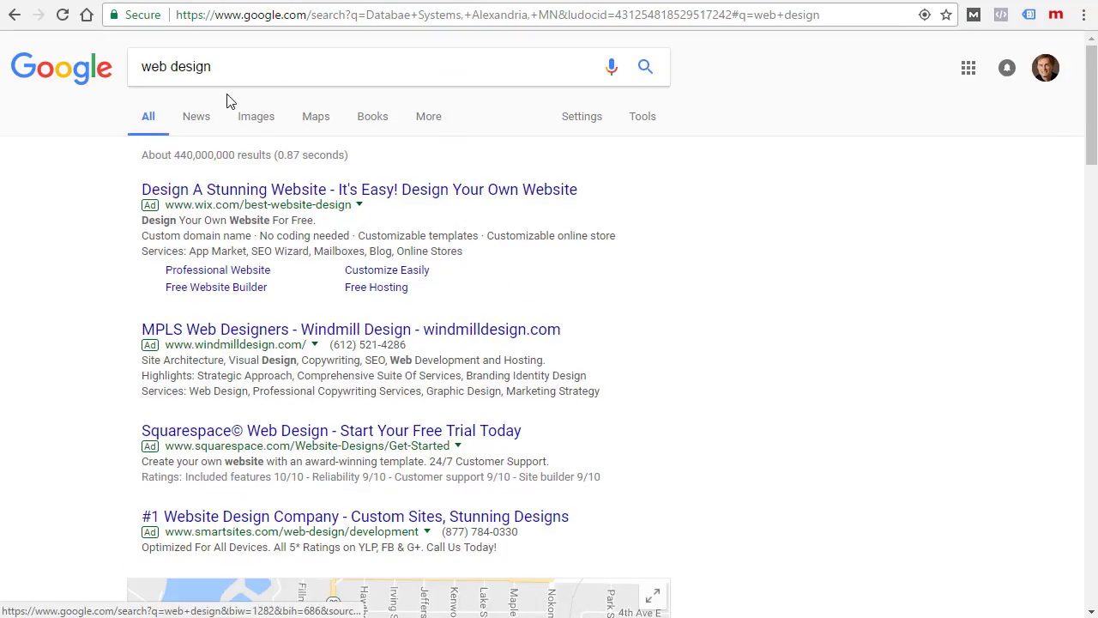
scroll("down", 3)
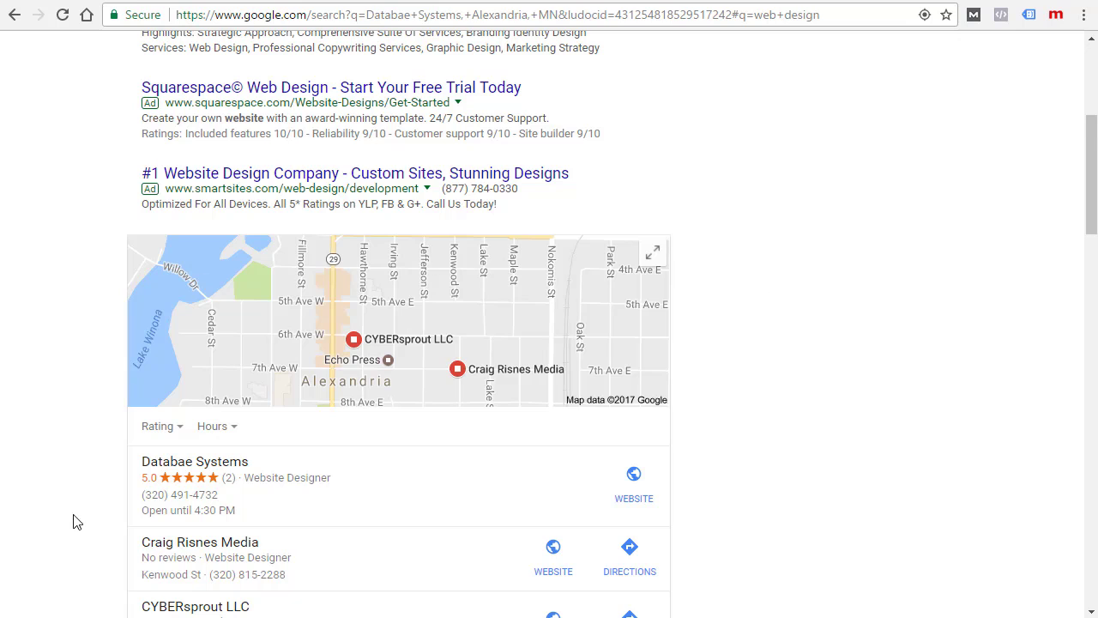
scroll("down", 3)
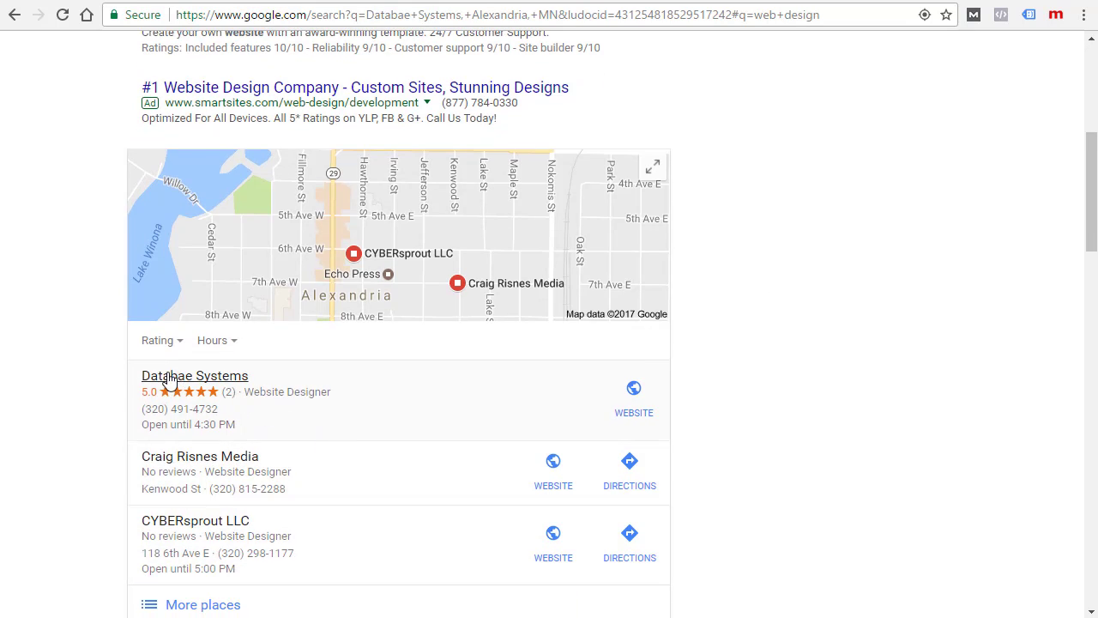
mouse_move(363, 390)
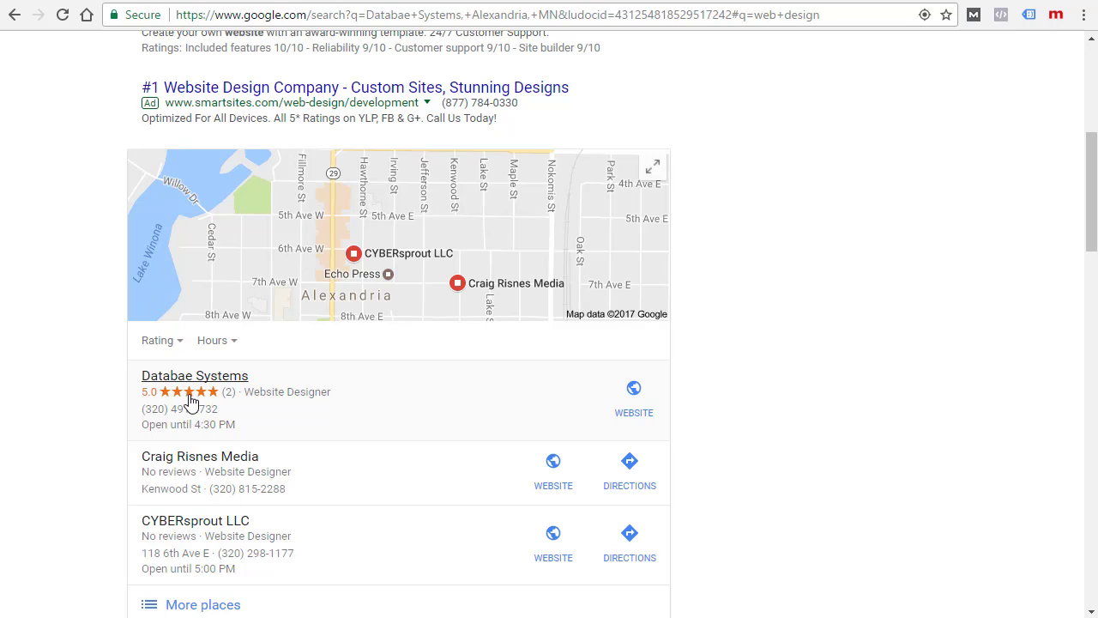
scroll("down", 3)
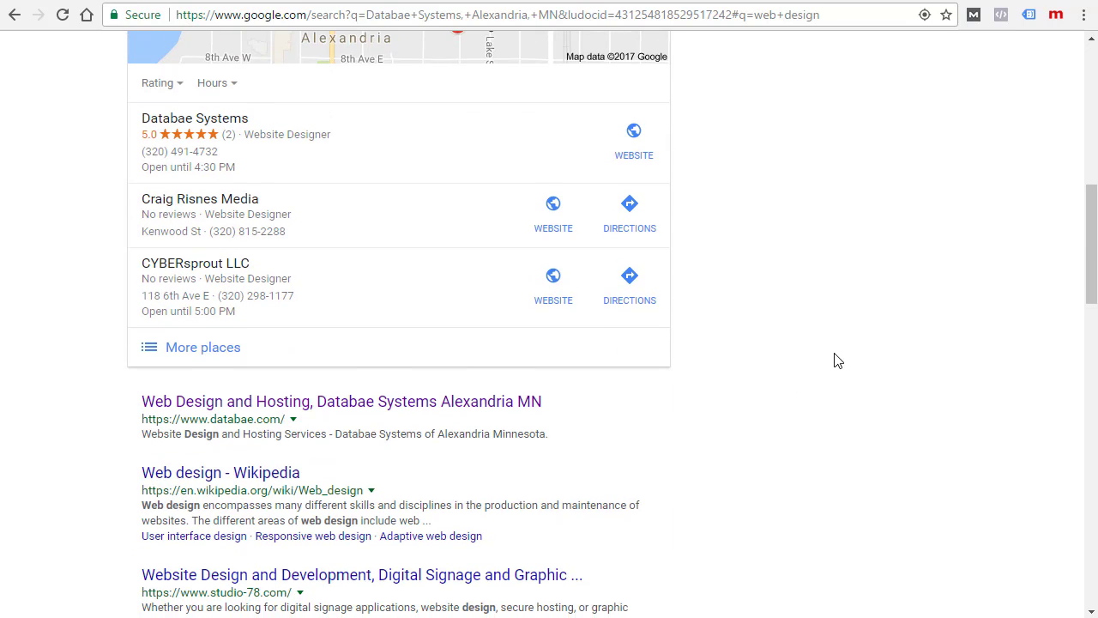
left_click(202, 346)
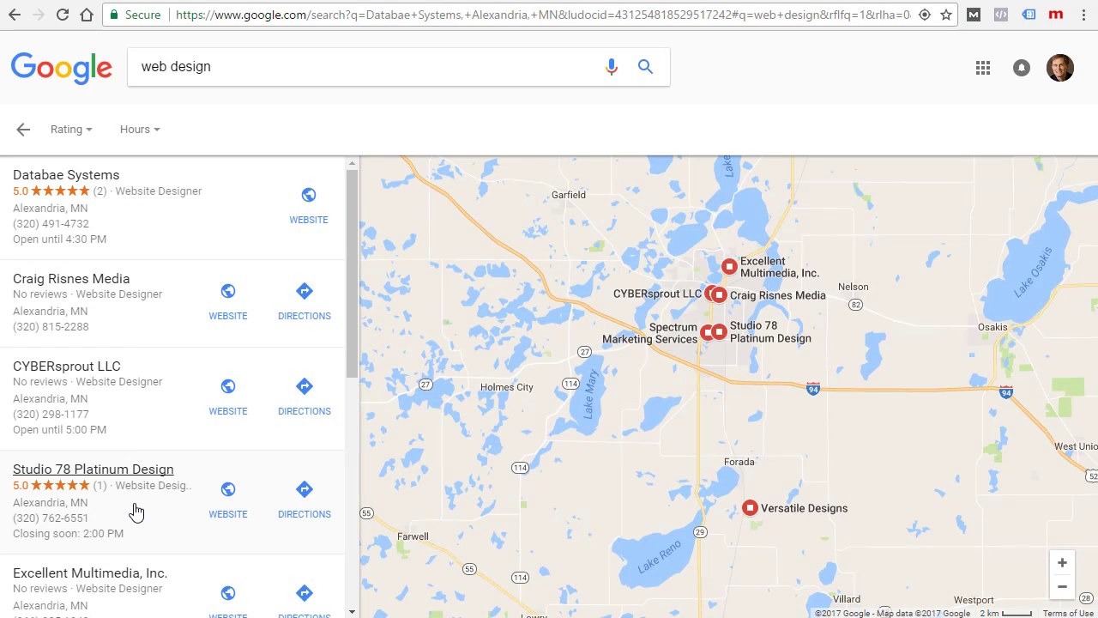
scroll("down", 3)
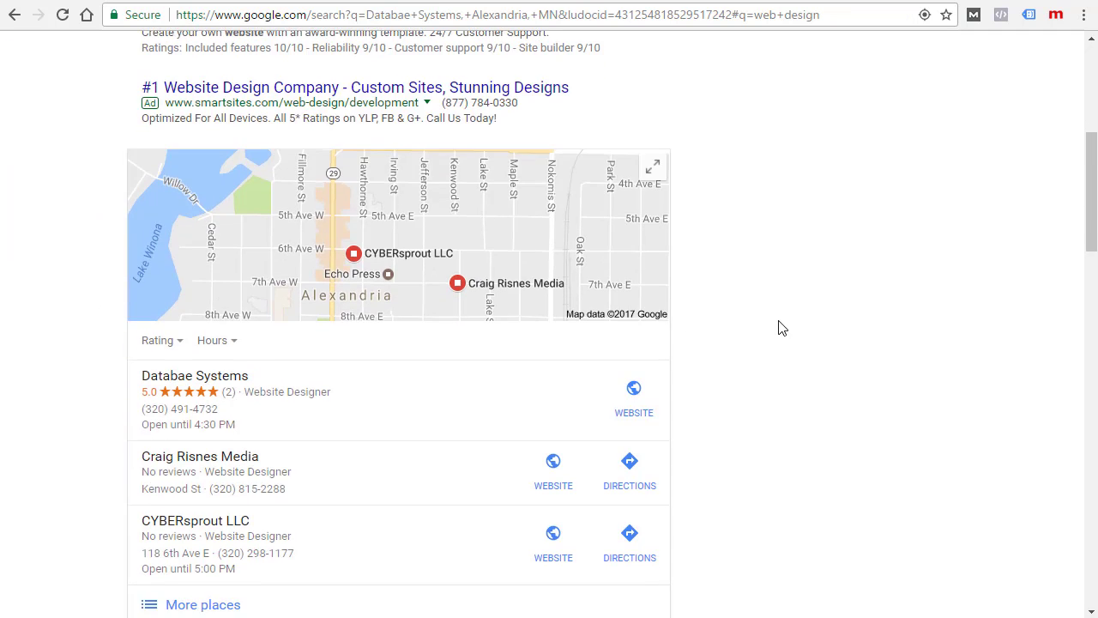
scroll("down", 3)
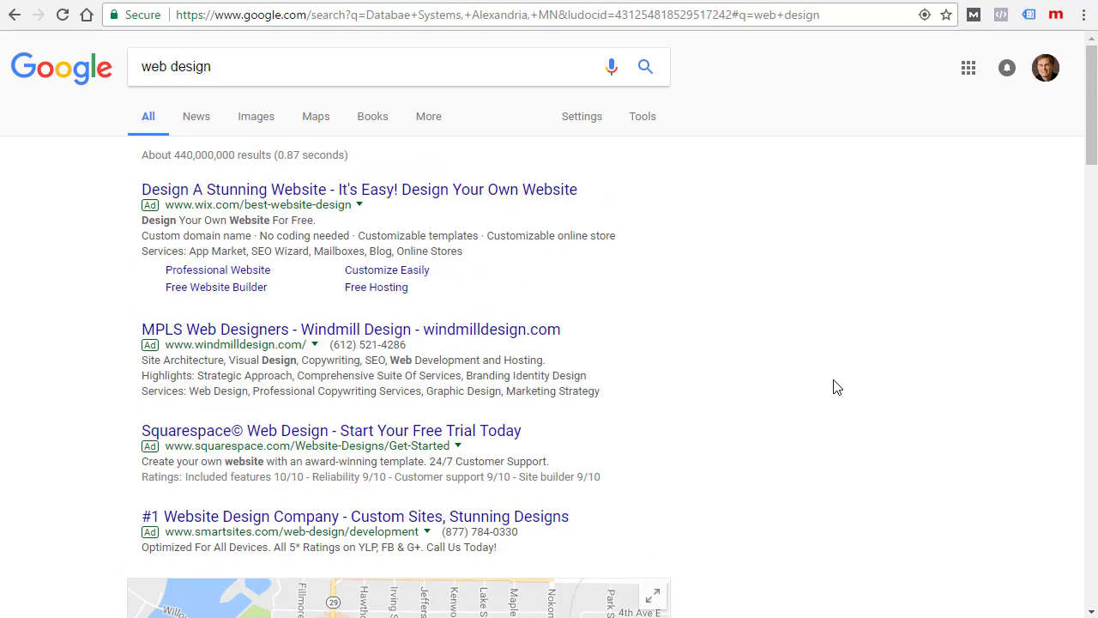
mouse_move(837, 260)
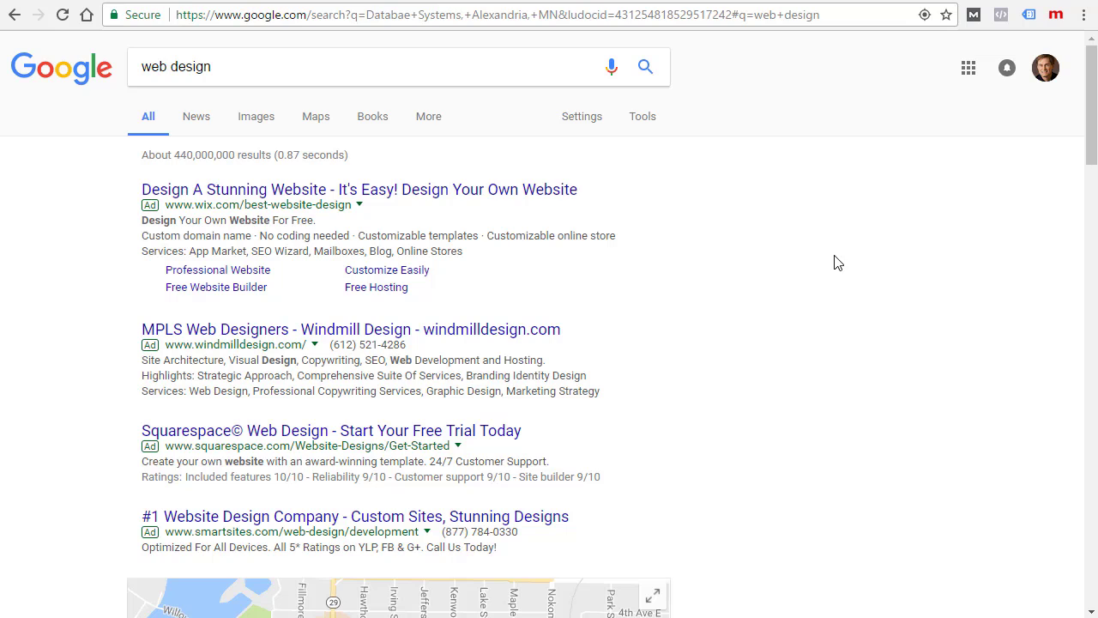
mouse_move(918, 299)
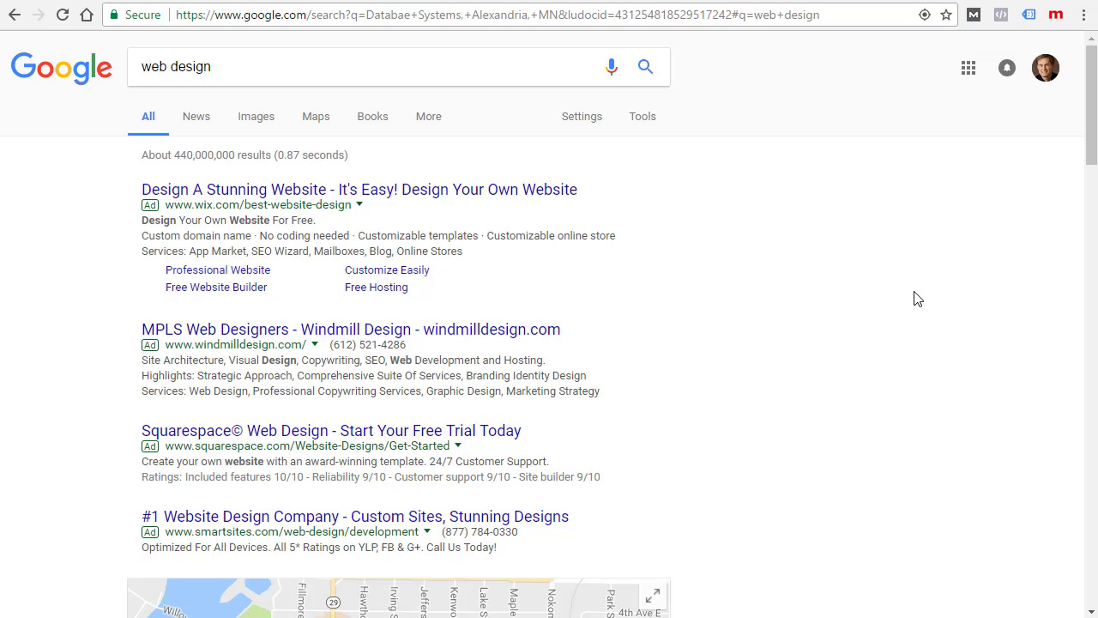
mouse_move(808, 367)
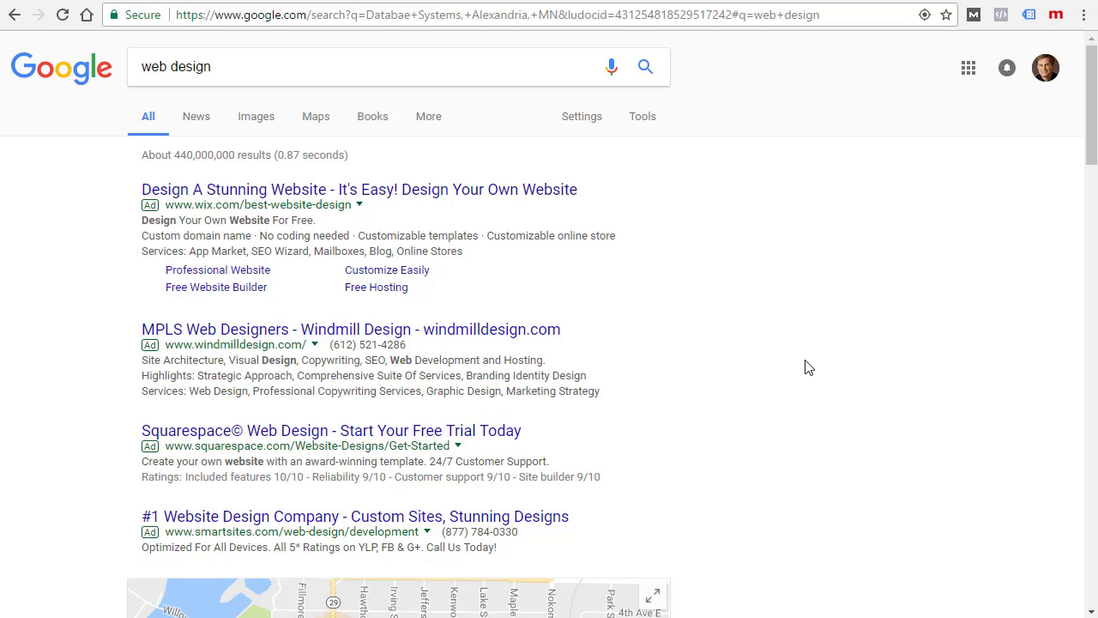